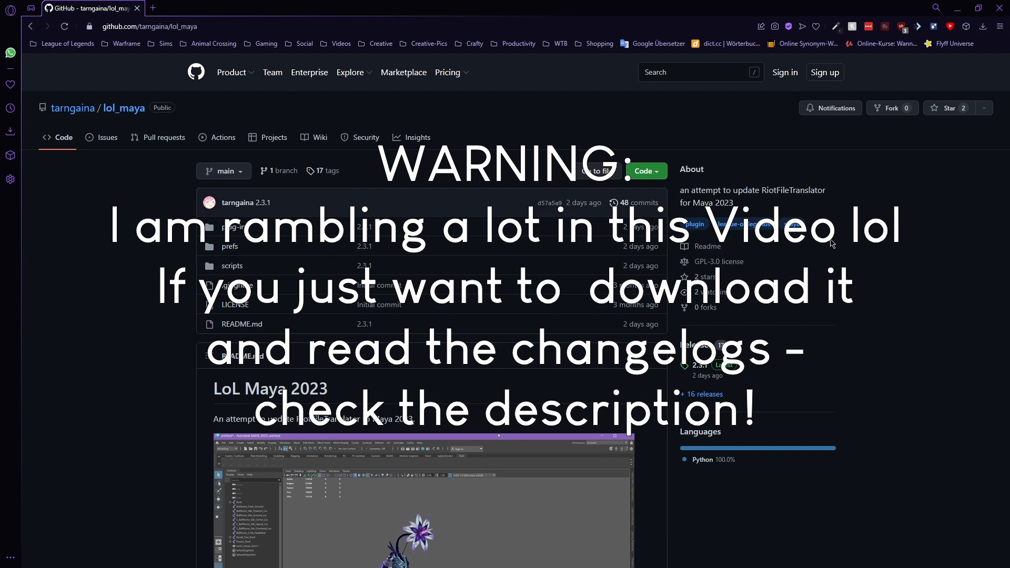
- Scroll through the plugin's GitHub page and go to its Releases list
scroll("down", 3)
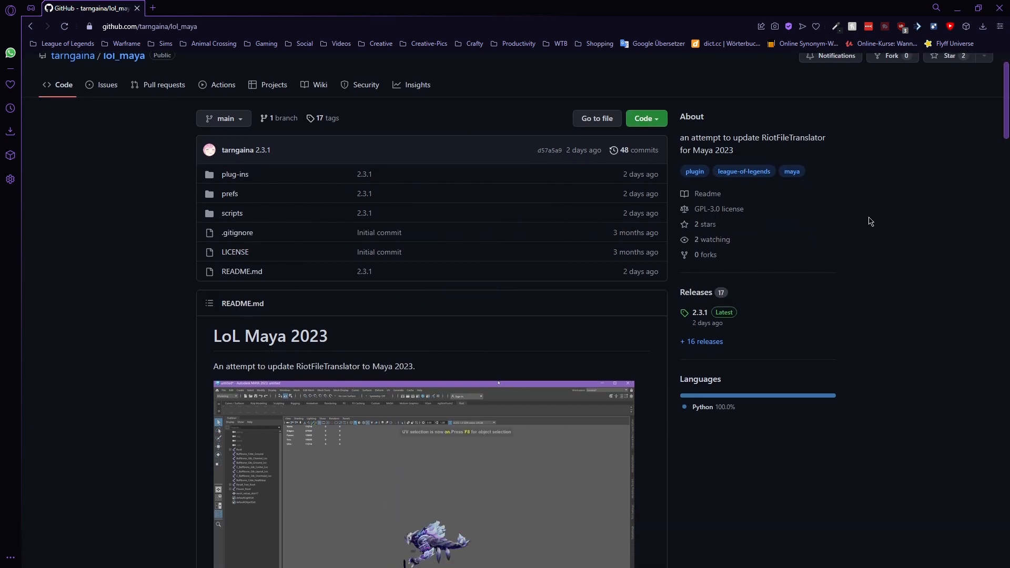
scroll("down", 3)
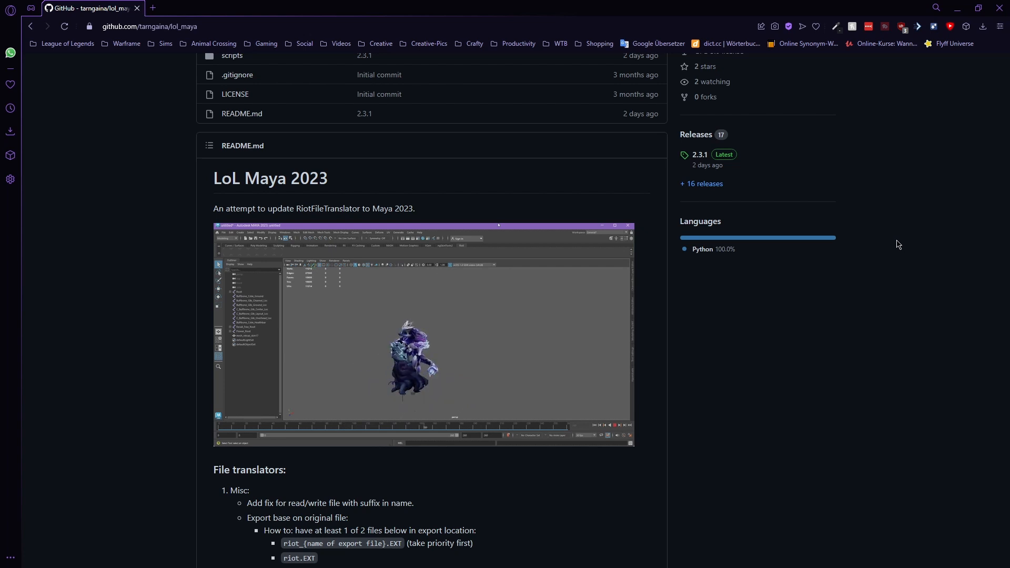
scroll("down", 3)
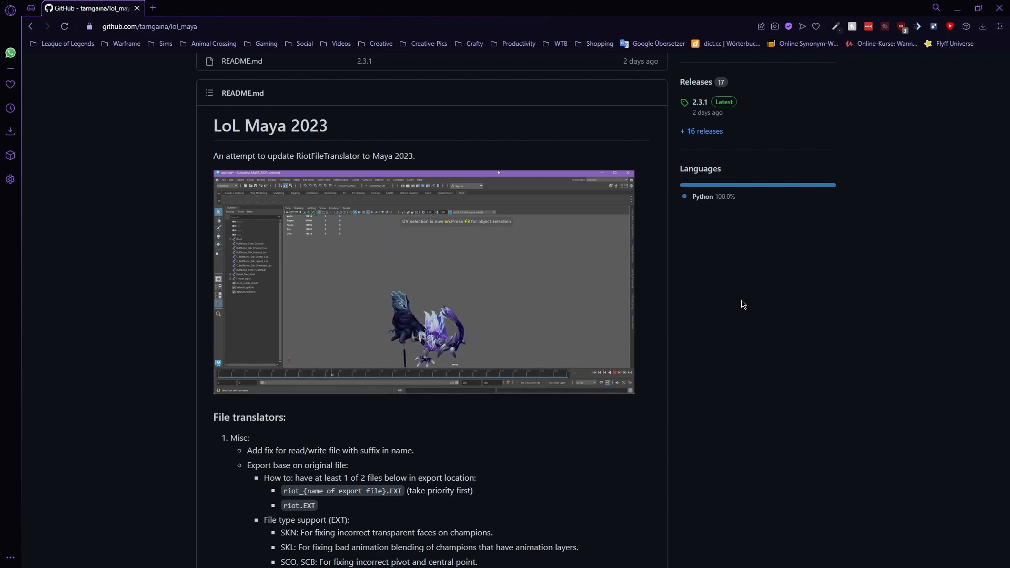
scroll("down", 3)
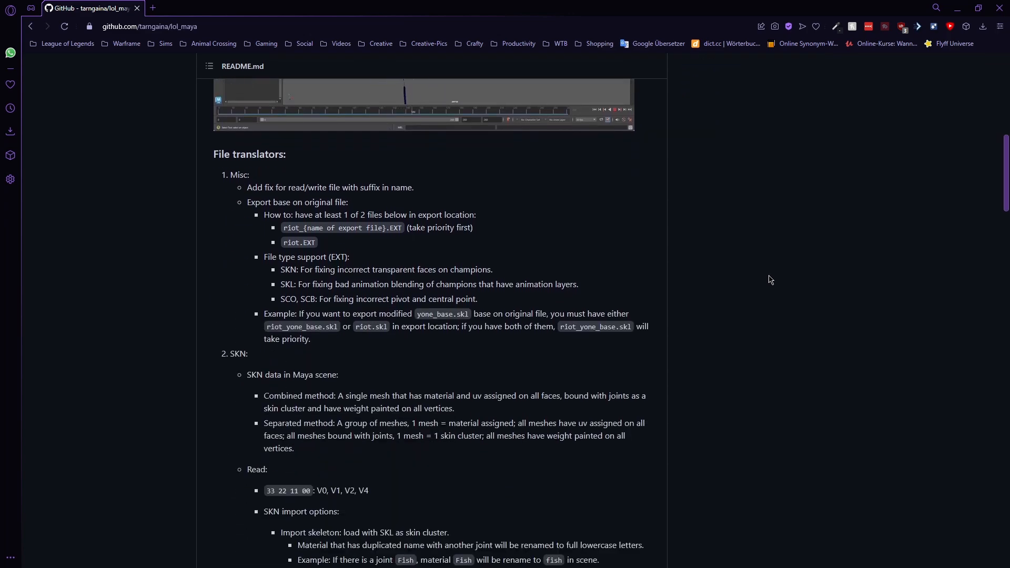
scroll("down", 3)
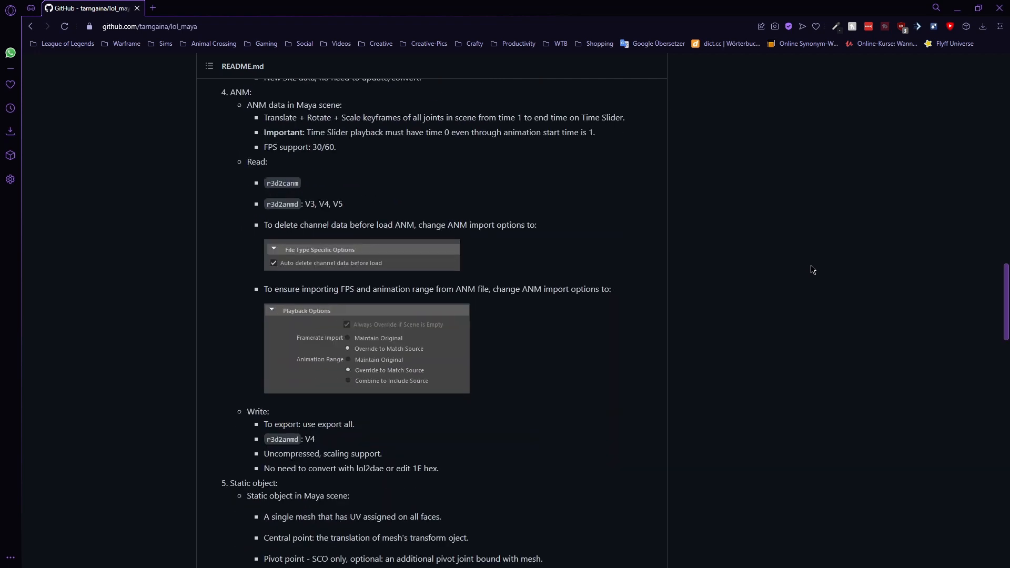
scroll("down", 3)
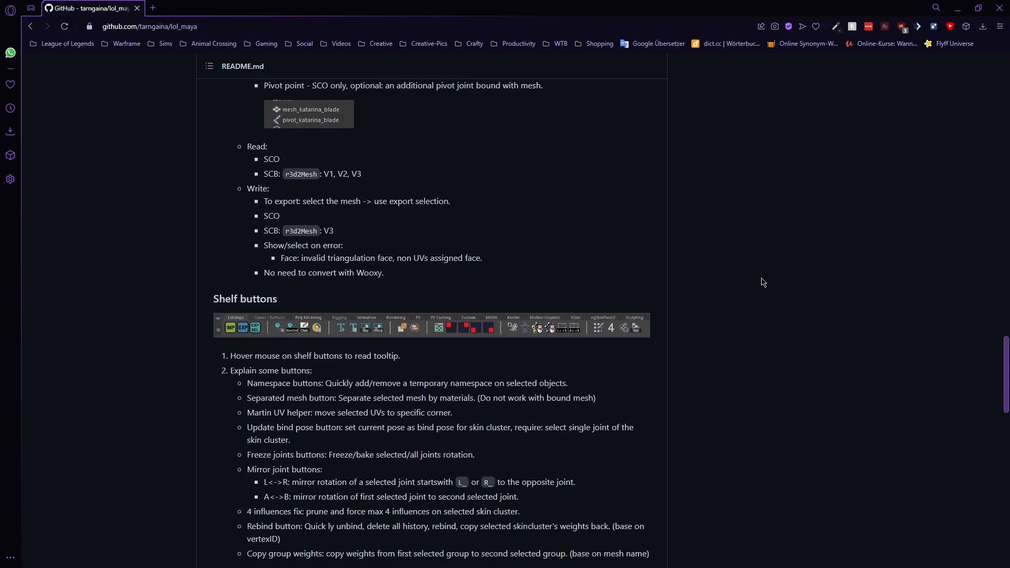
scroll("down", 3)
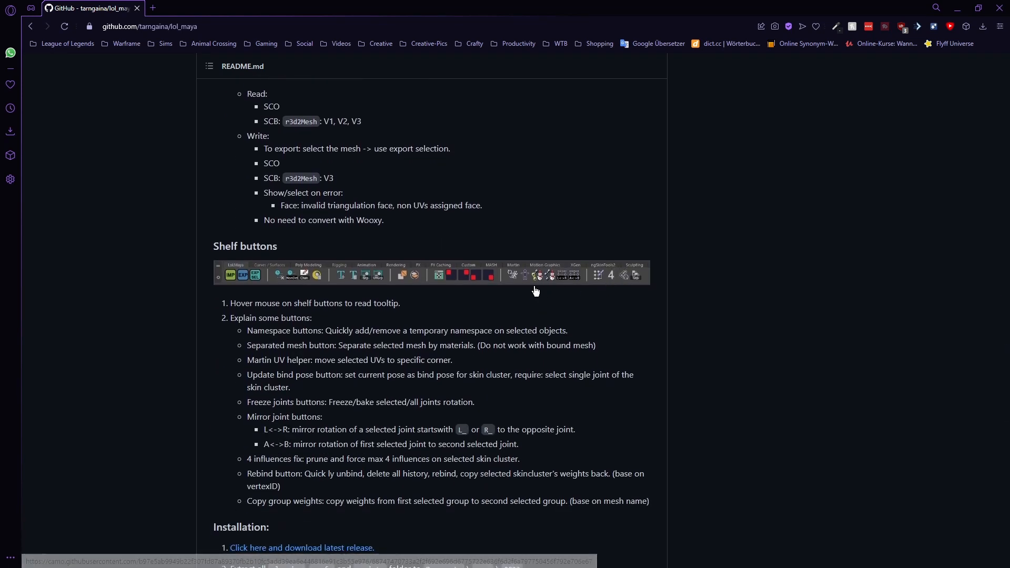
mouse_move(665, 289)
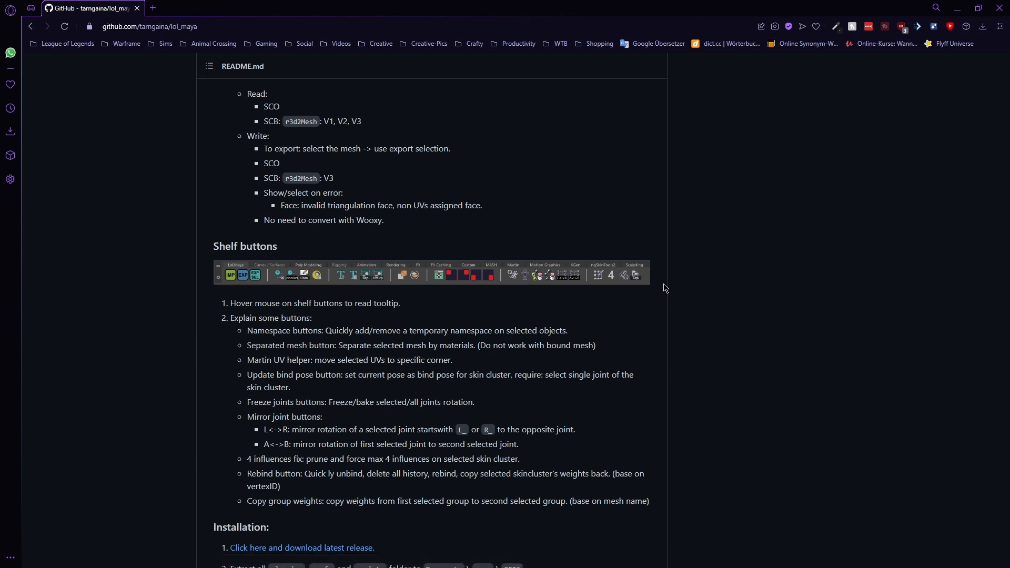
mouse_move(741, 279)
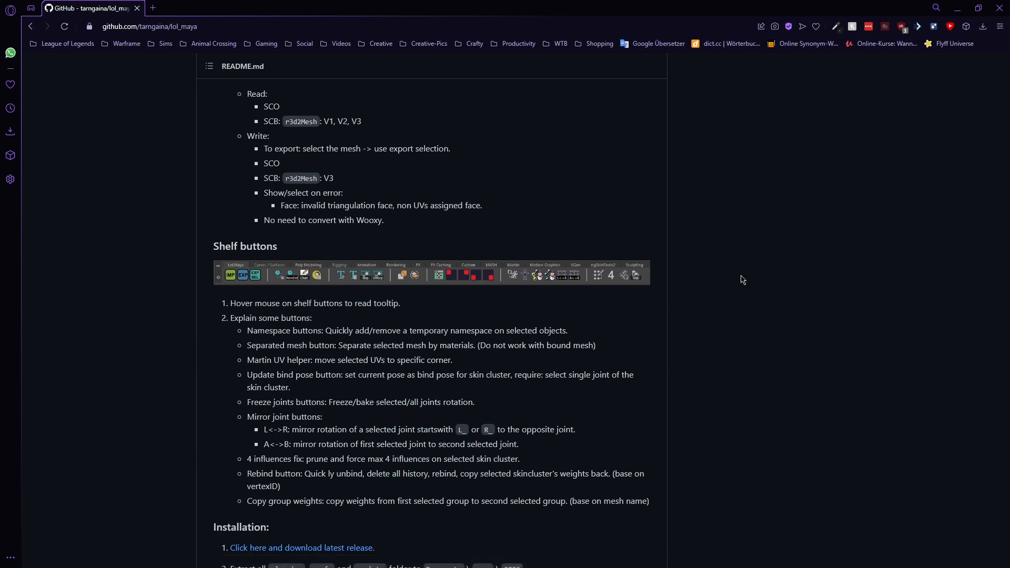
scroll("down", 3)
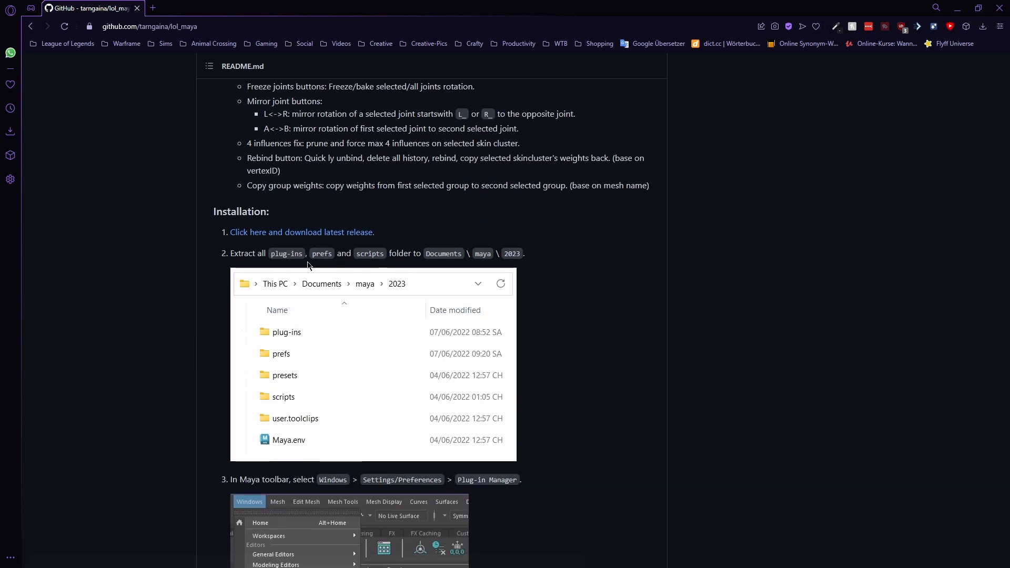
scroll("down", 3)
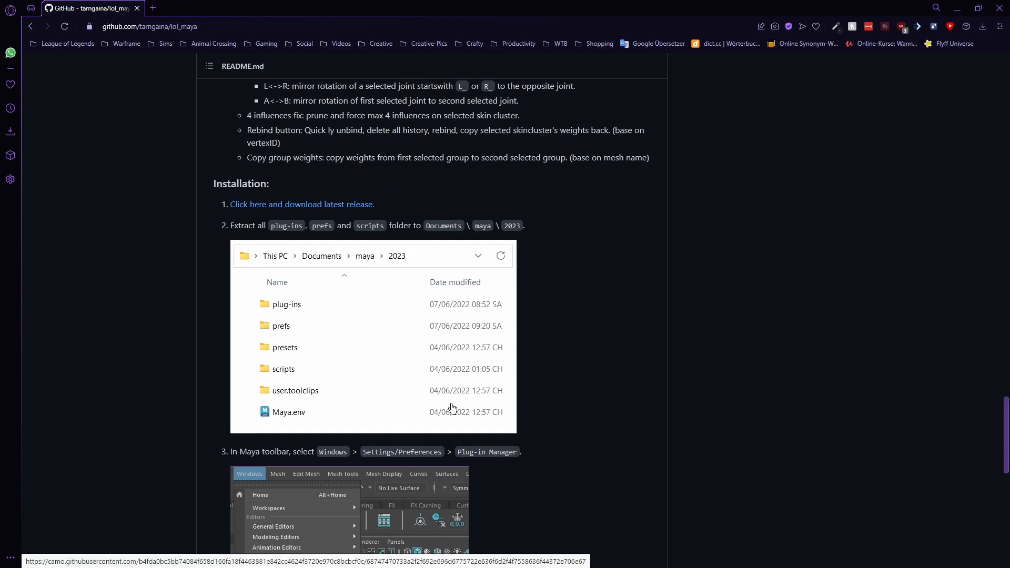
scroll("down", 3)
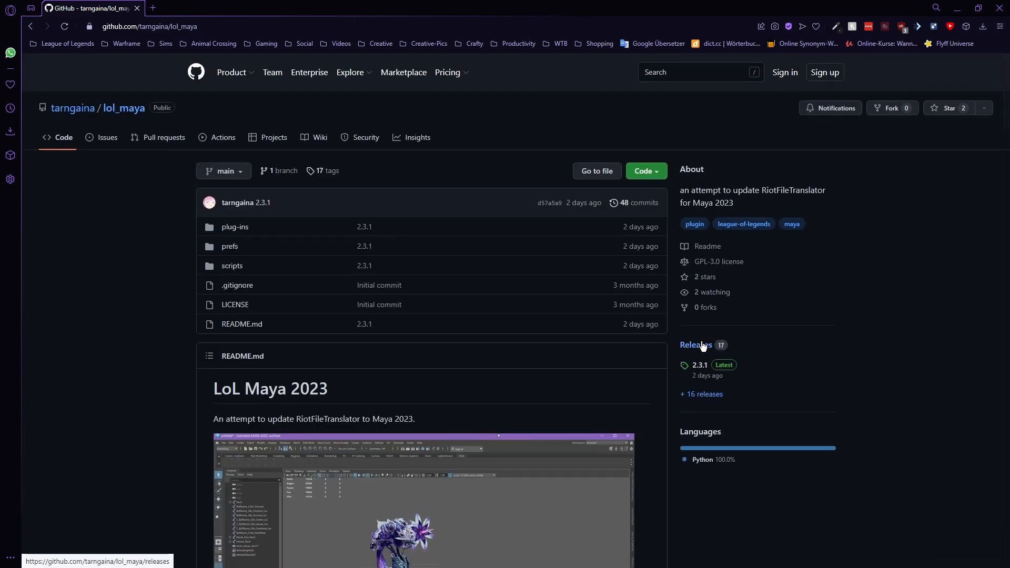
left_click(695, 345)
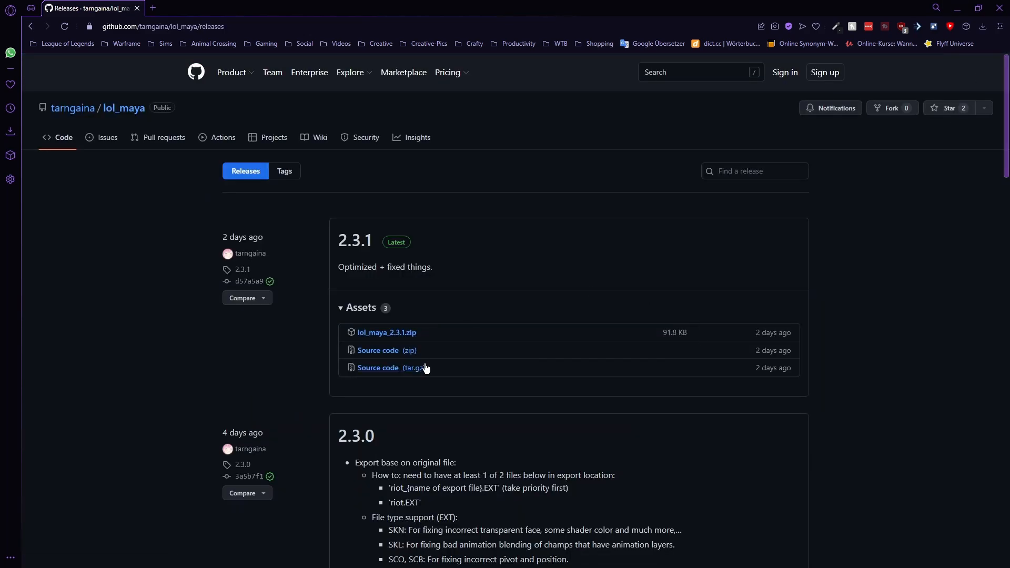
mouse_move(498, 311)
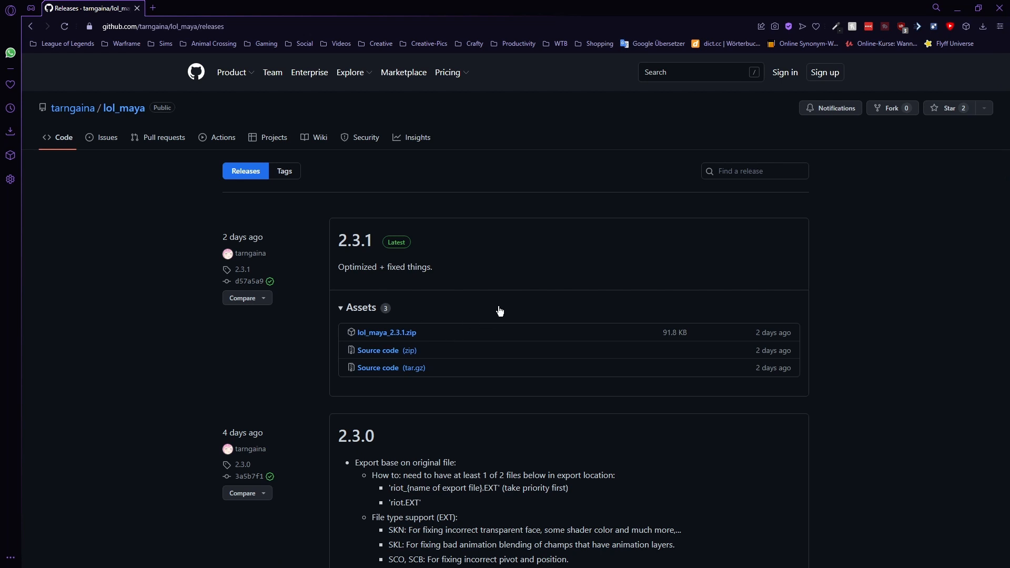
- Download lol_maya_2.3.1.zip from the 2.3.1 release assets
scroll("down", 3)
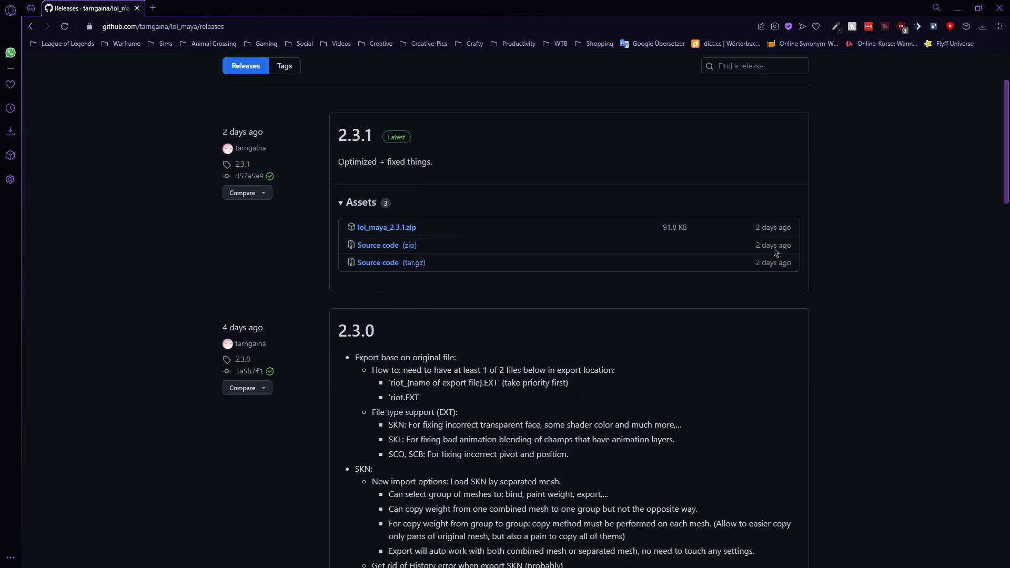
scroll("down", 3)
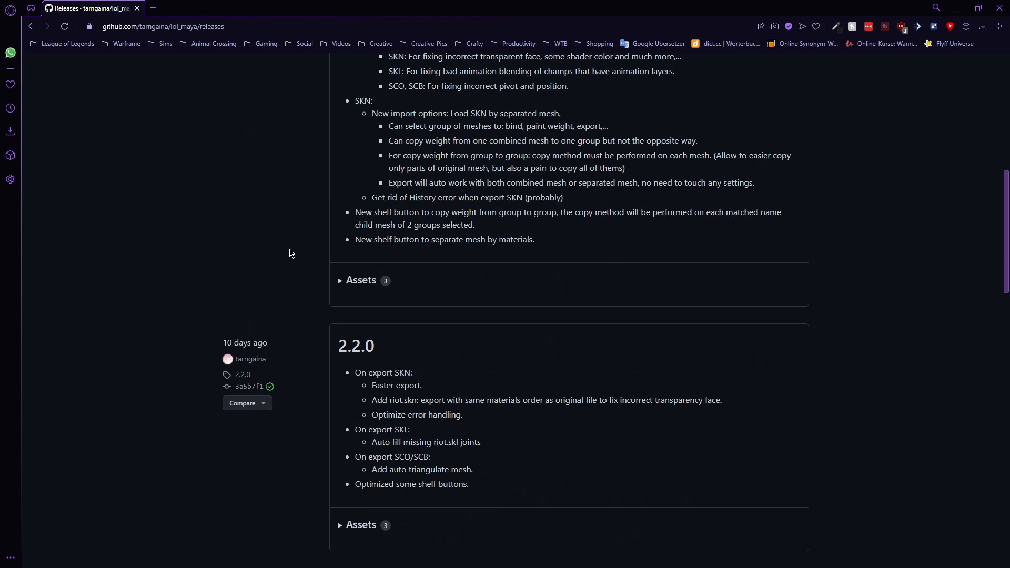
scroll("down", 3)
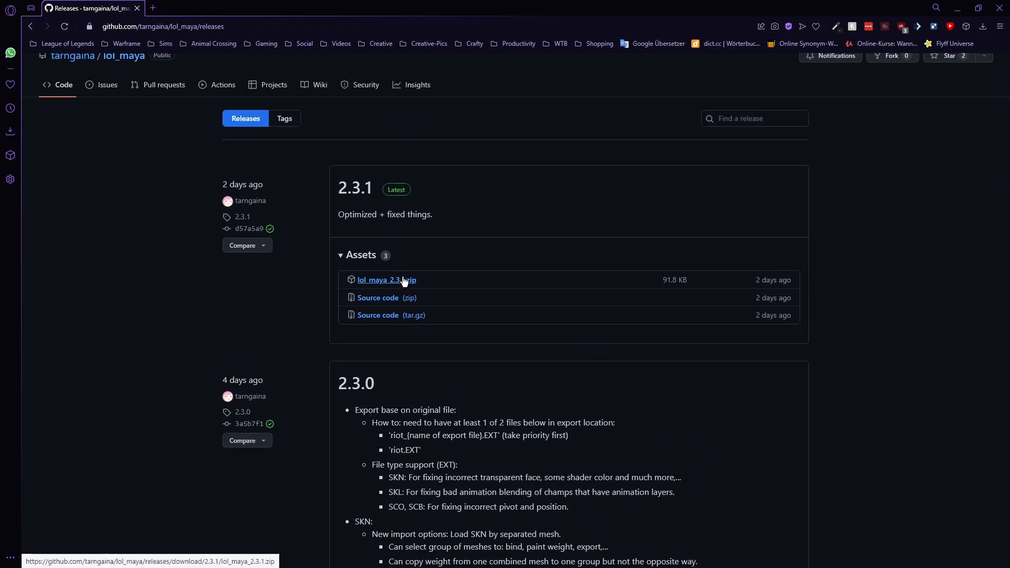
left_click(386, 279)
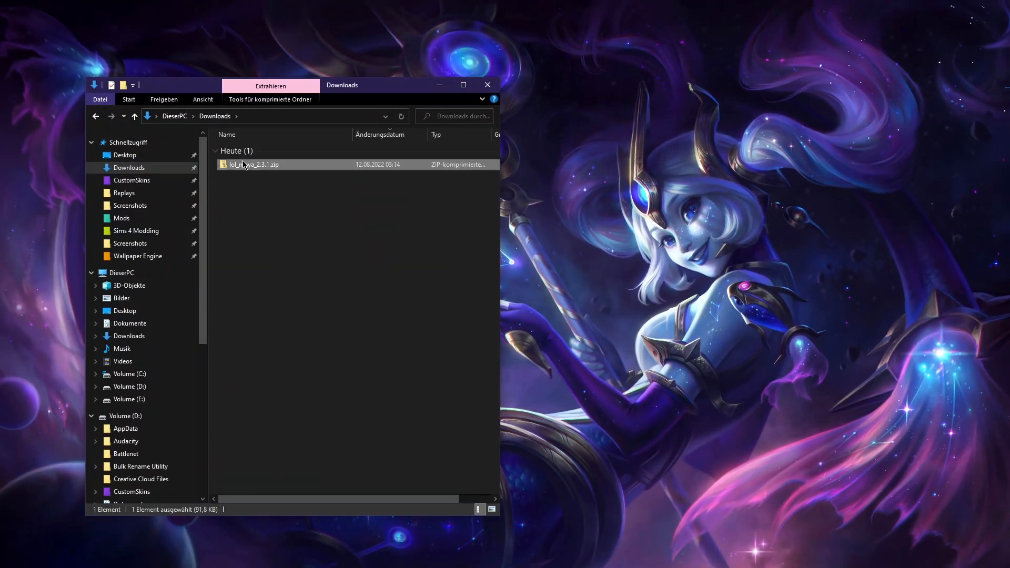
- Extract lol_maya_2.3.1.zip in Downloads with 7-Zip 'Hier entpacken' into plug-ins, prefs and scripts
right_click(252, 164)
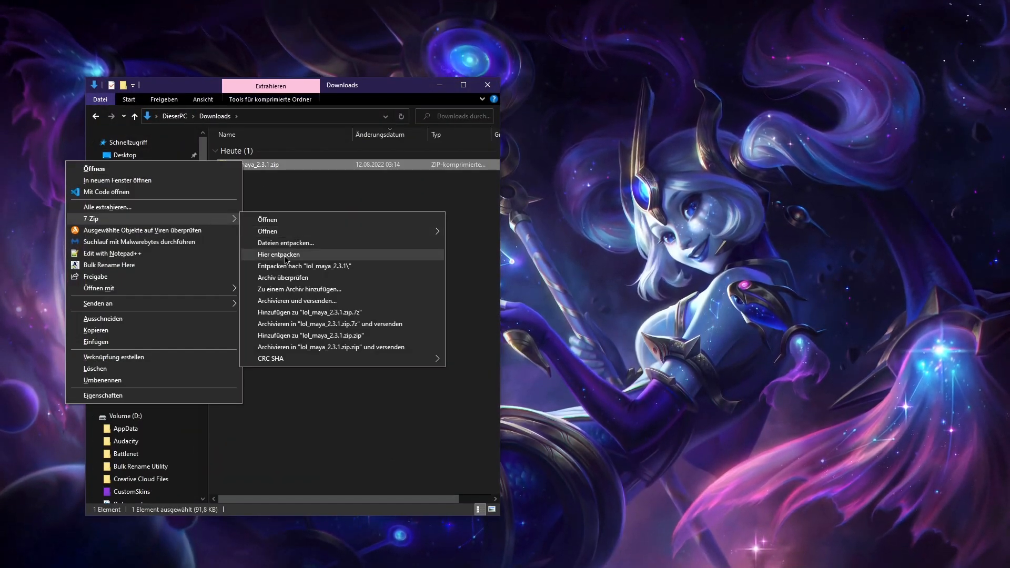
left_click(277, 254)
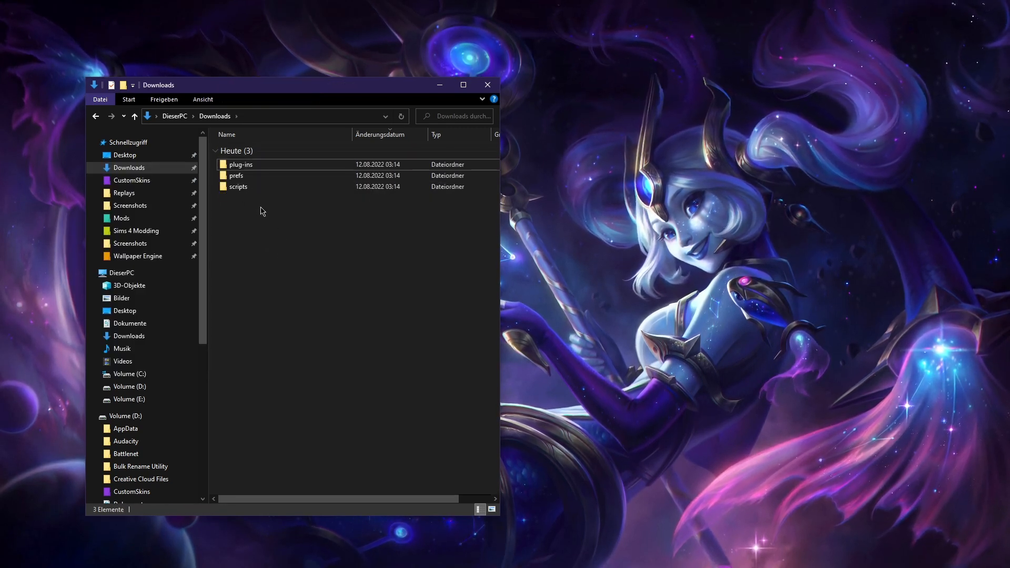
right_click(261, 174)
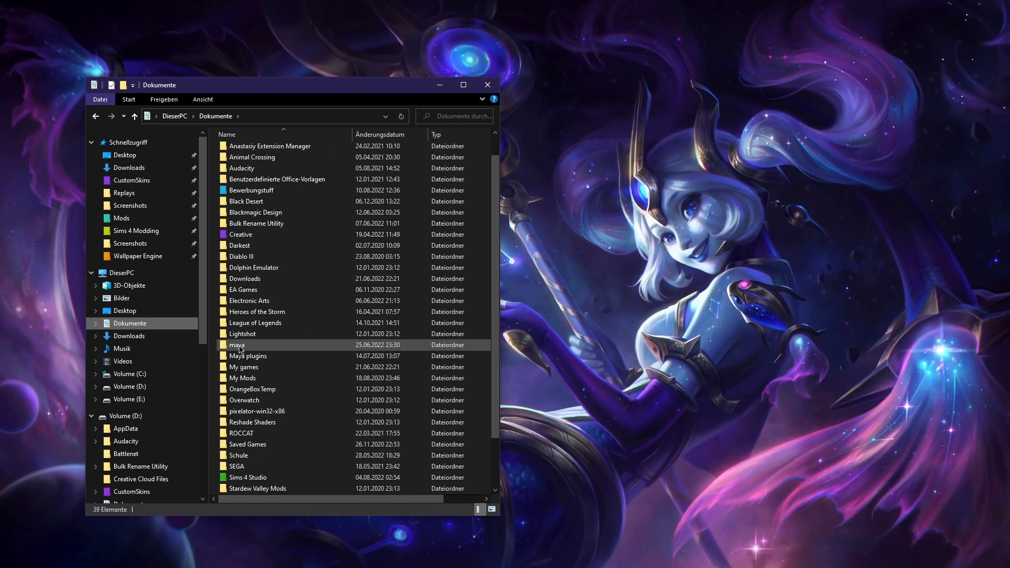
- Go into Documents\maya\2023 and select the plug-ins folder
double_click(236, 345)
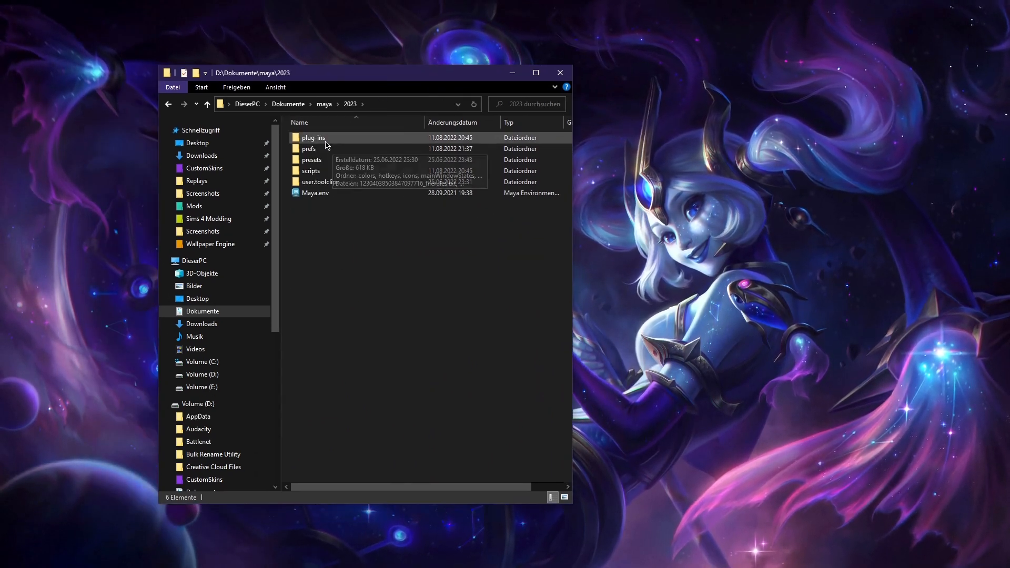
left_click(308, 149)
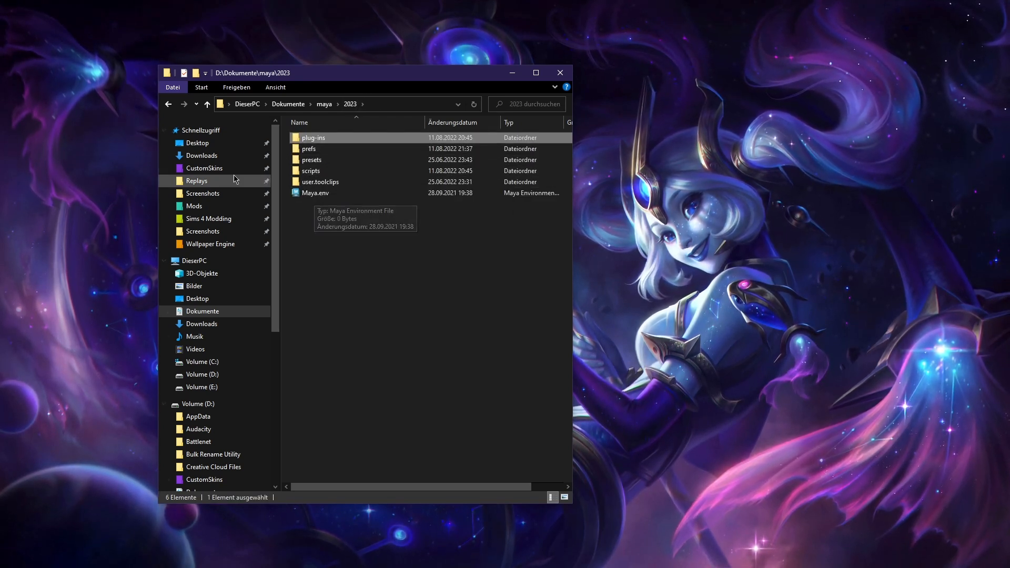
left_click(200, 156)
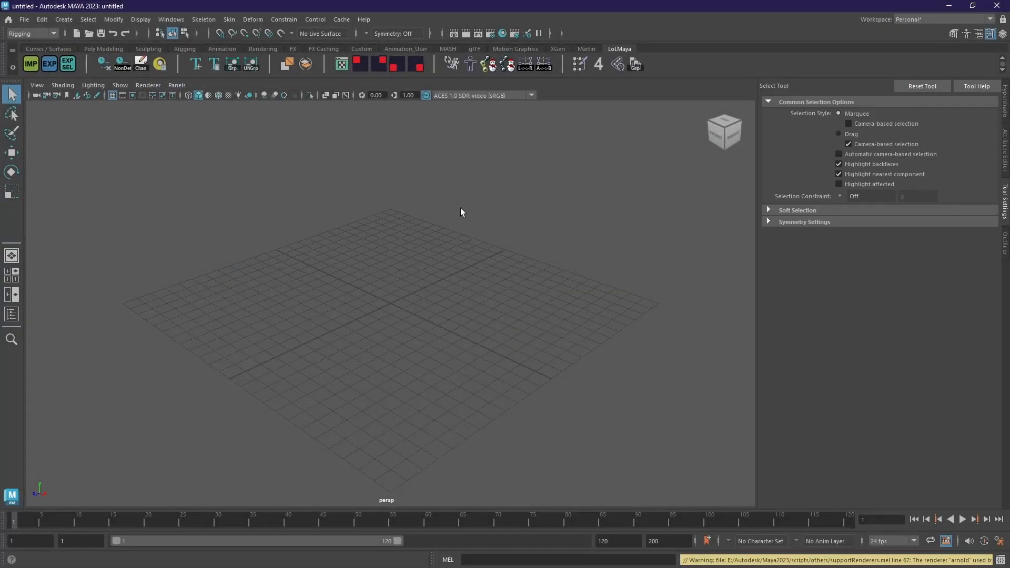
mouse_move(567, 215)
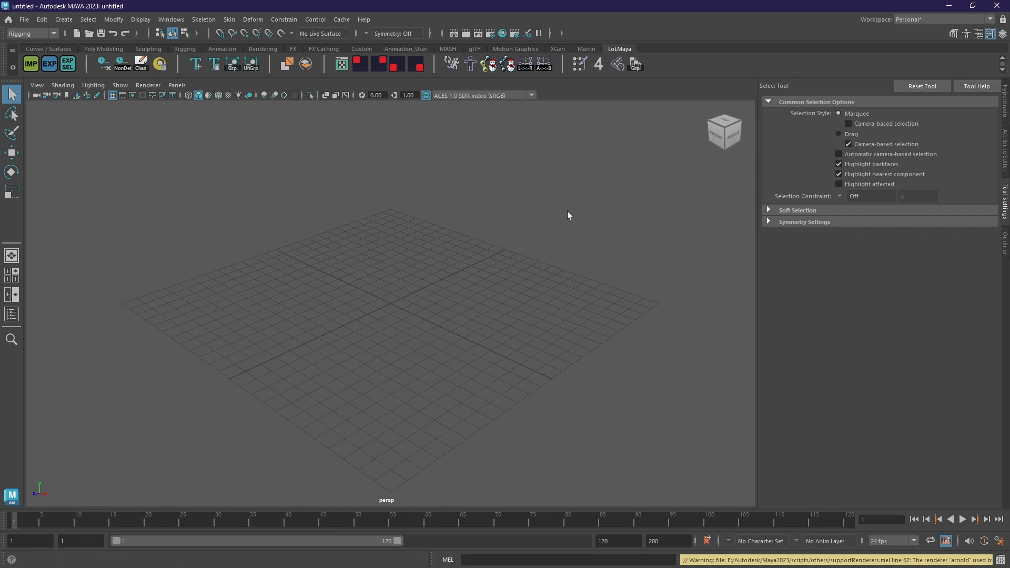
mouse_move(569, 208)
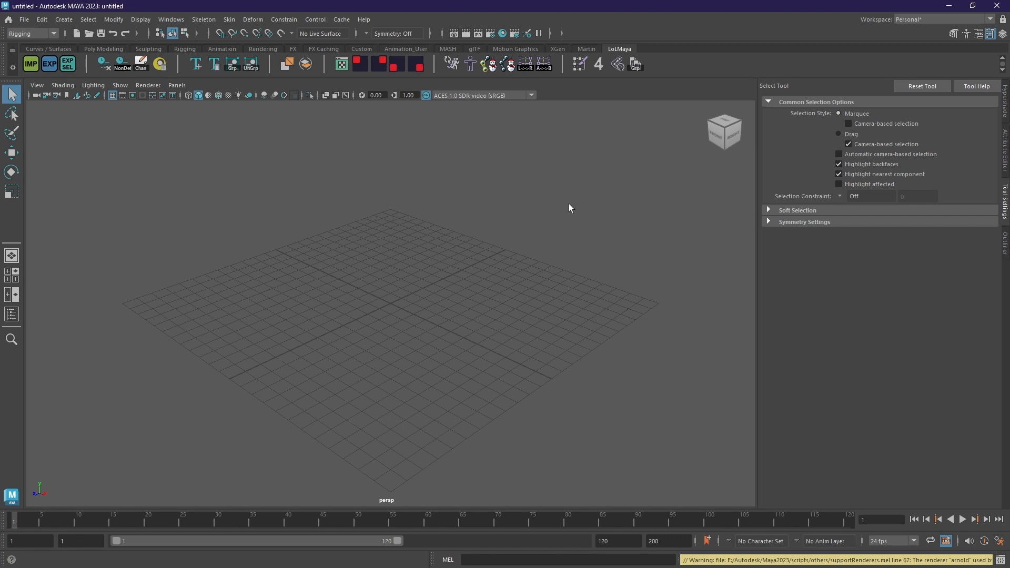
mouse_move(763, 137)
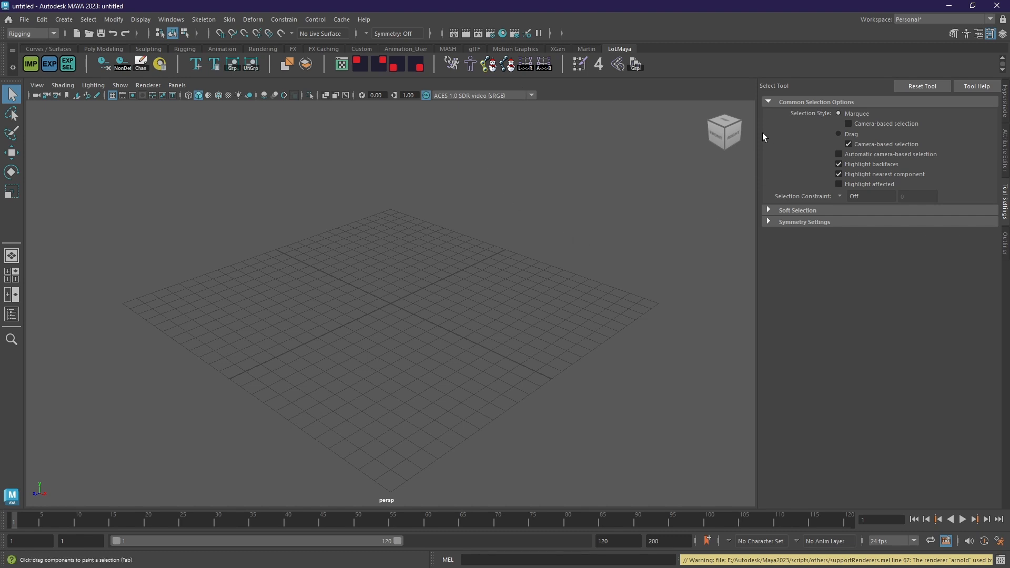
mouse_move(649, 199)
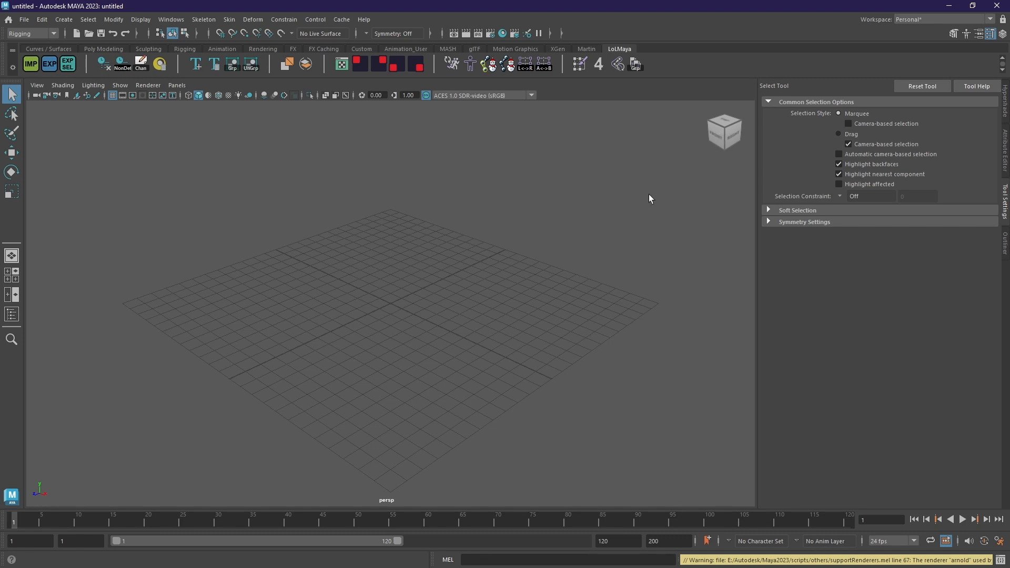
- View the empty Maya scene straight from the front via the ViewCube
left_click(724, 130)
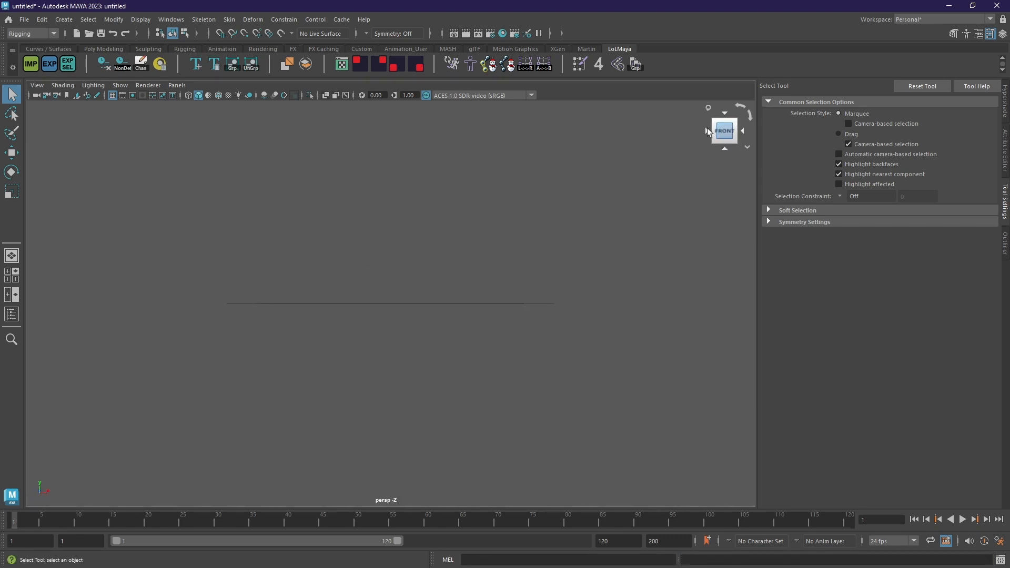
left_click(742, 131)
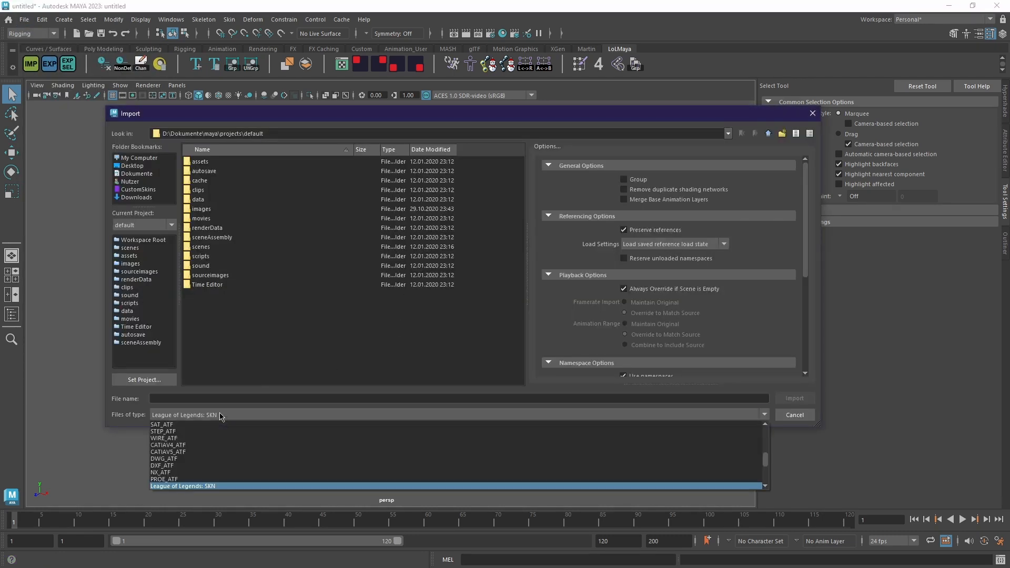
- In the SKN Import dialog, browse into Extract > ahri > skins
scroll("down", 3)
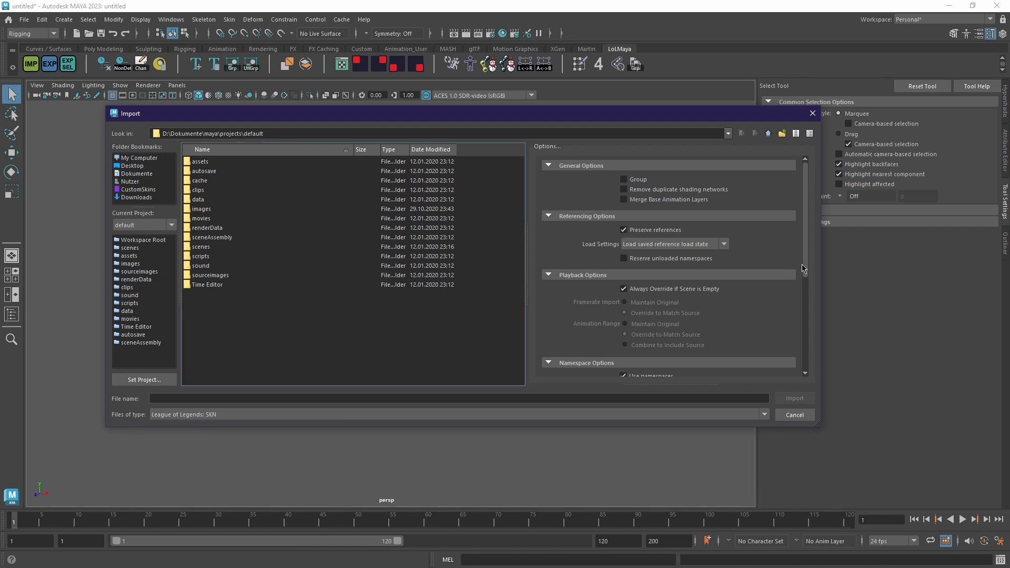
scroll("down", 3)
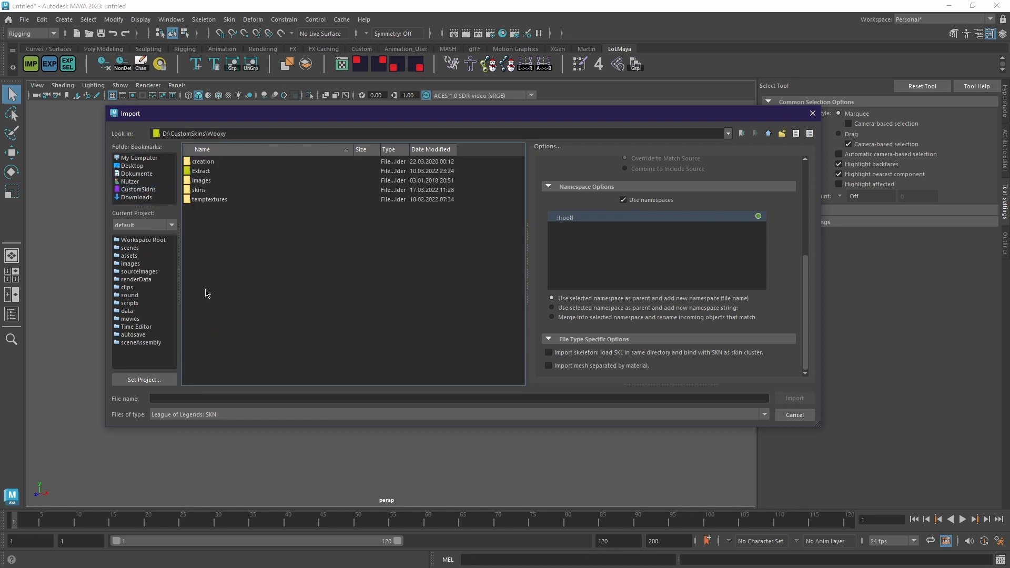
double_click(200, 170)
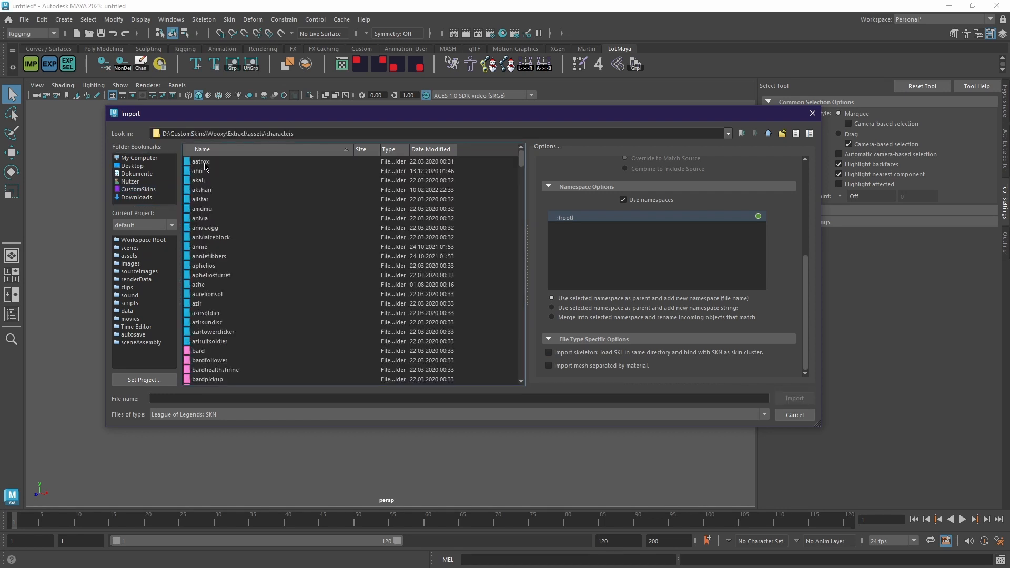
double_click(197, 170)
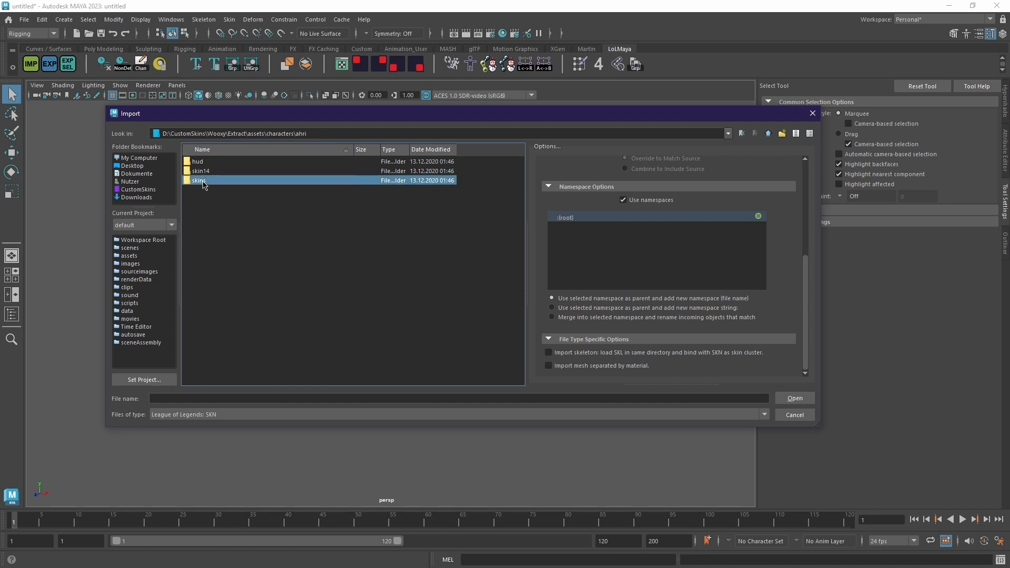
double_click(199, 180)
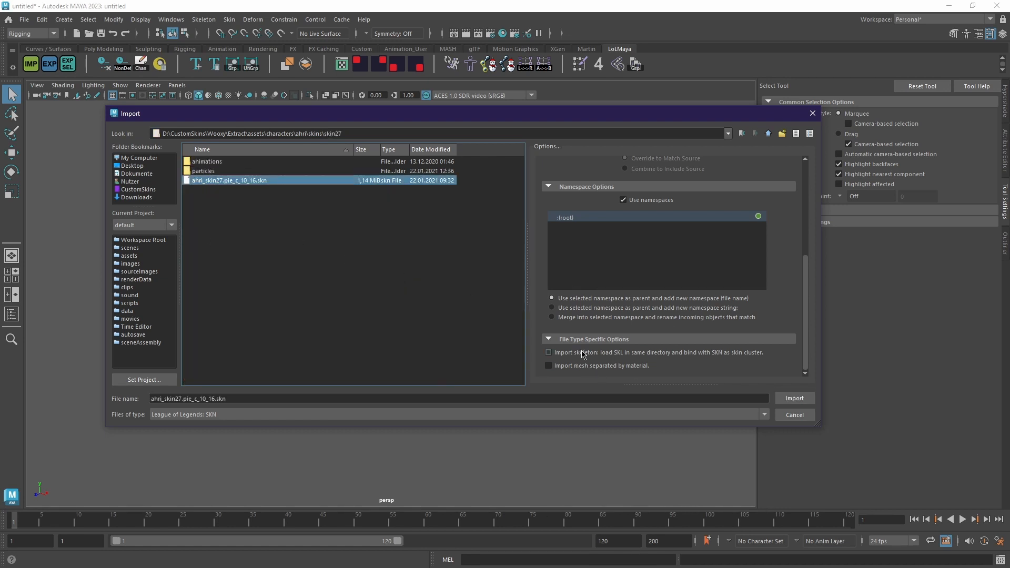
- Import ahri_skin27.skn with 'Import skeleton' and 'Import mesh separated by material' enabled
left_click(549, 353)
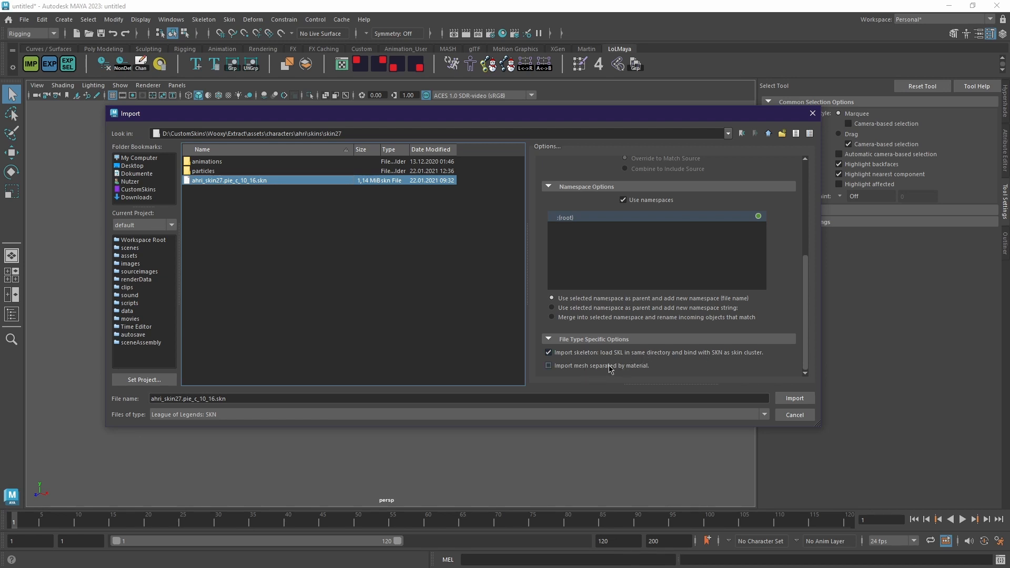
mouse_move(627, 370)
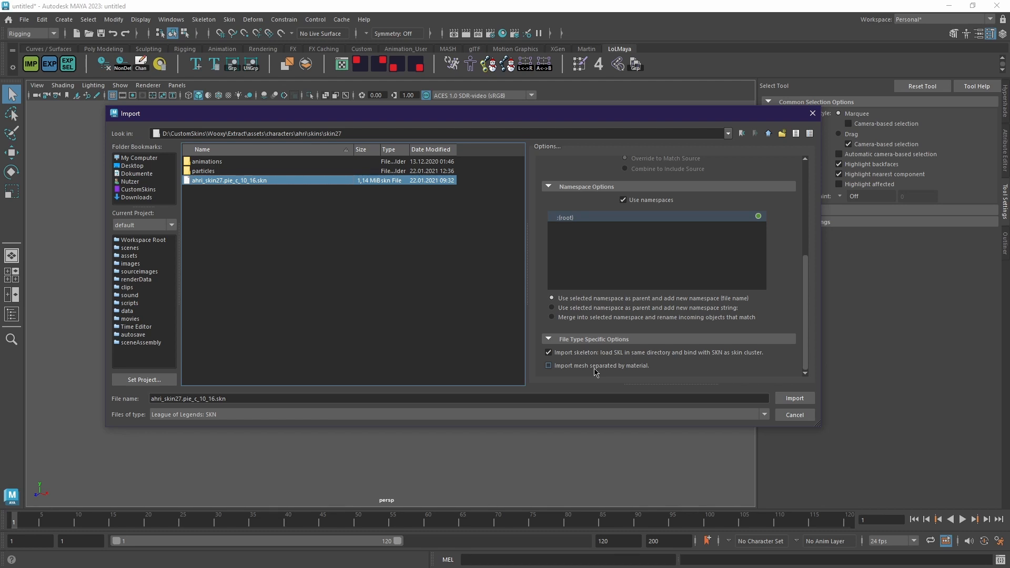
left_click(548, 365)
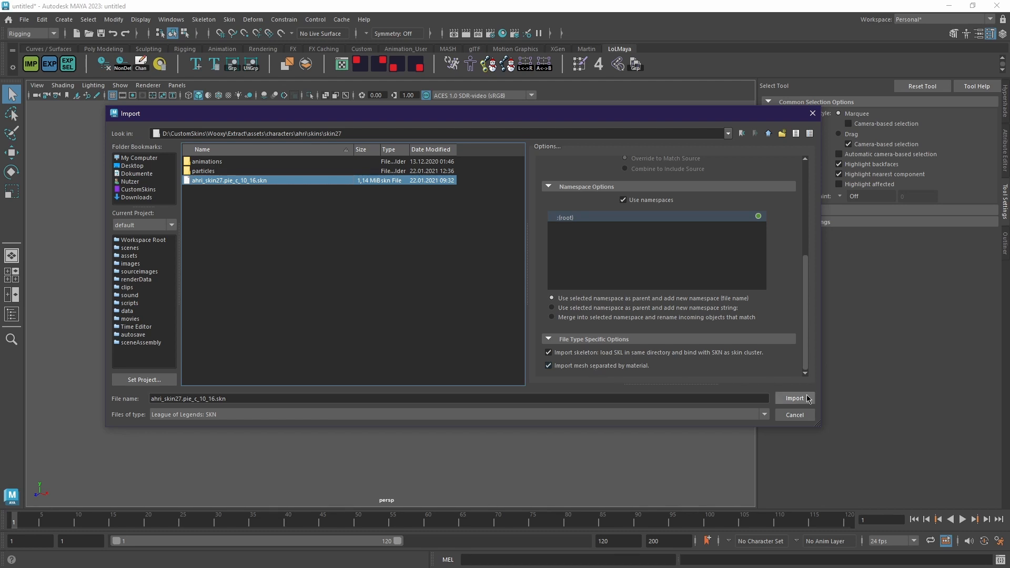
left_click(794, 397)
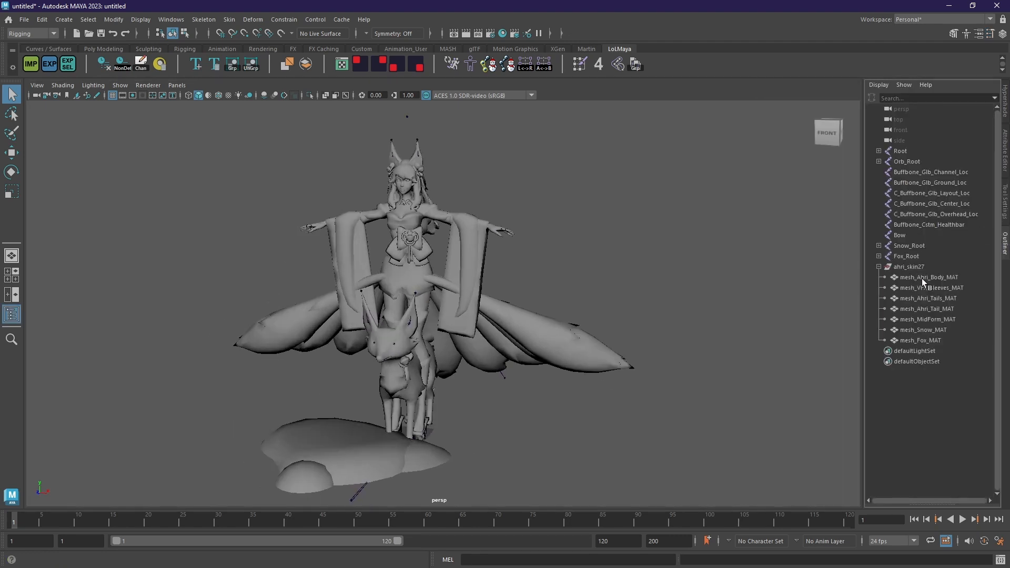
left_click(926, 308)
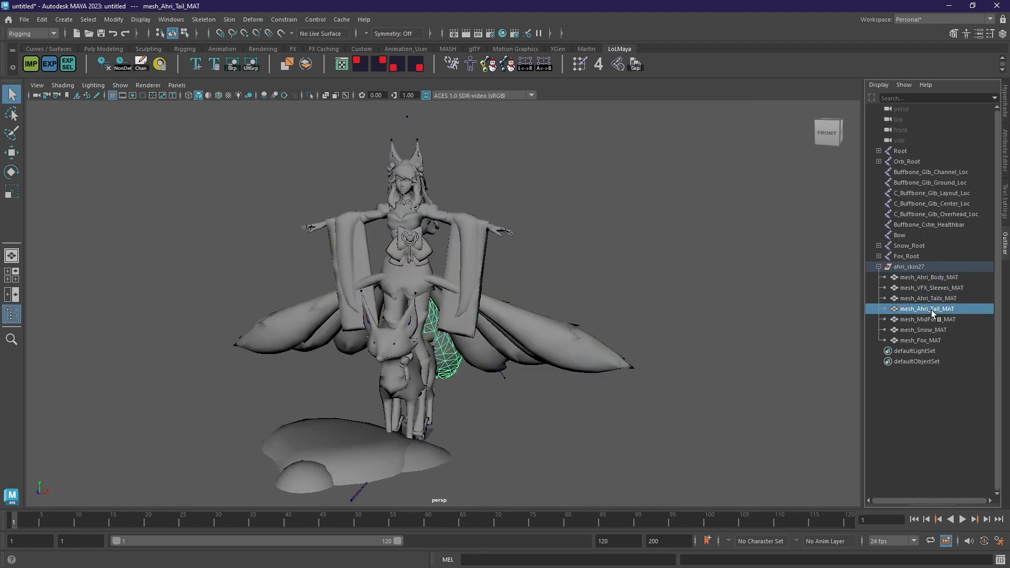
left_click(921, 339)
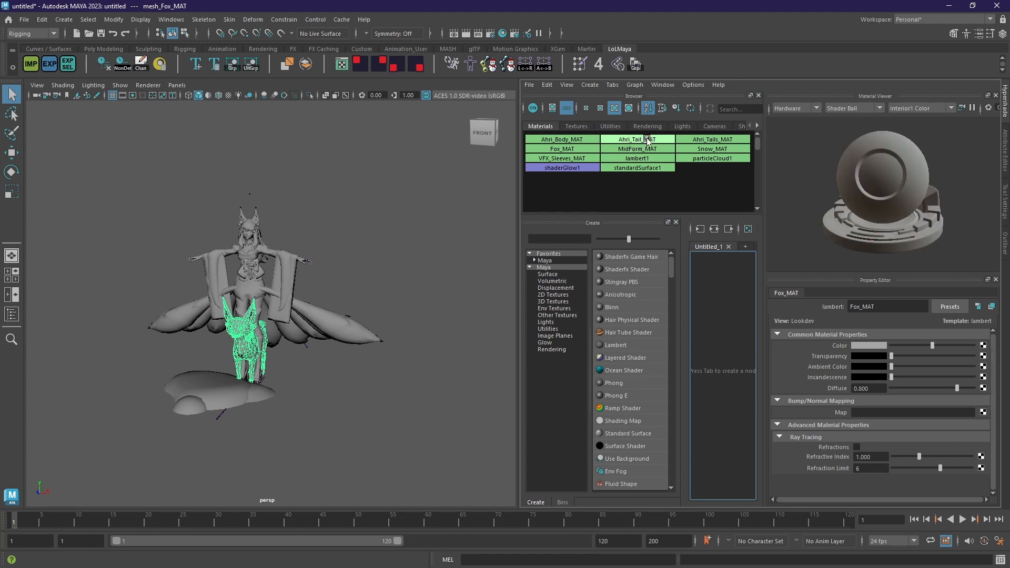
left_click(637, 139)
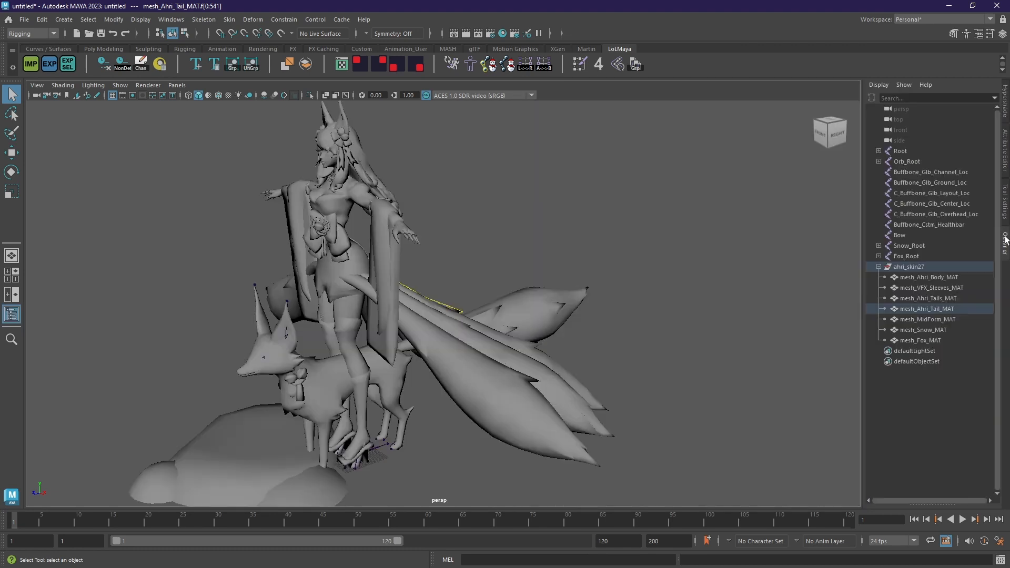
left_click(929, 277)
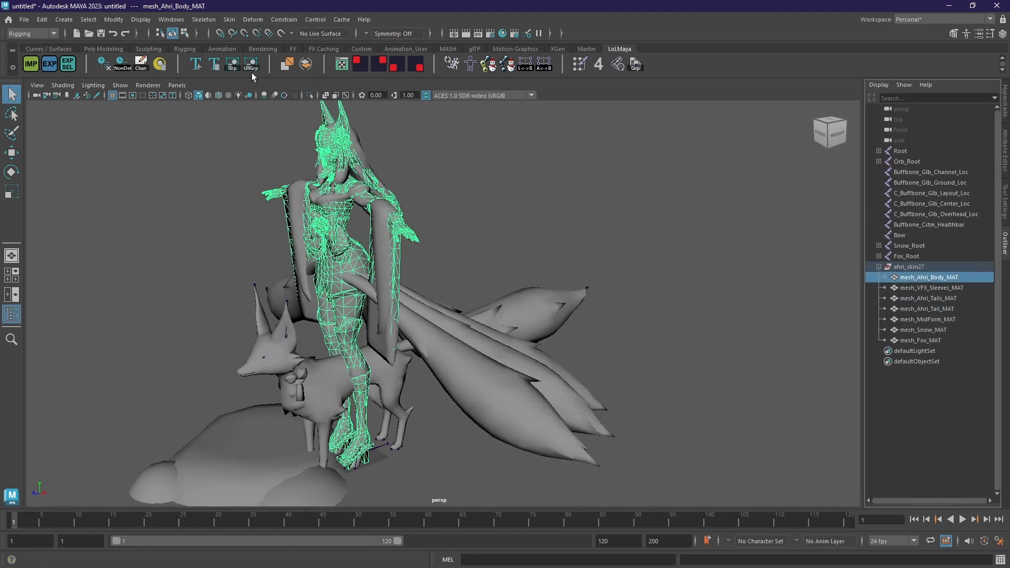
left_click(103, 48)
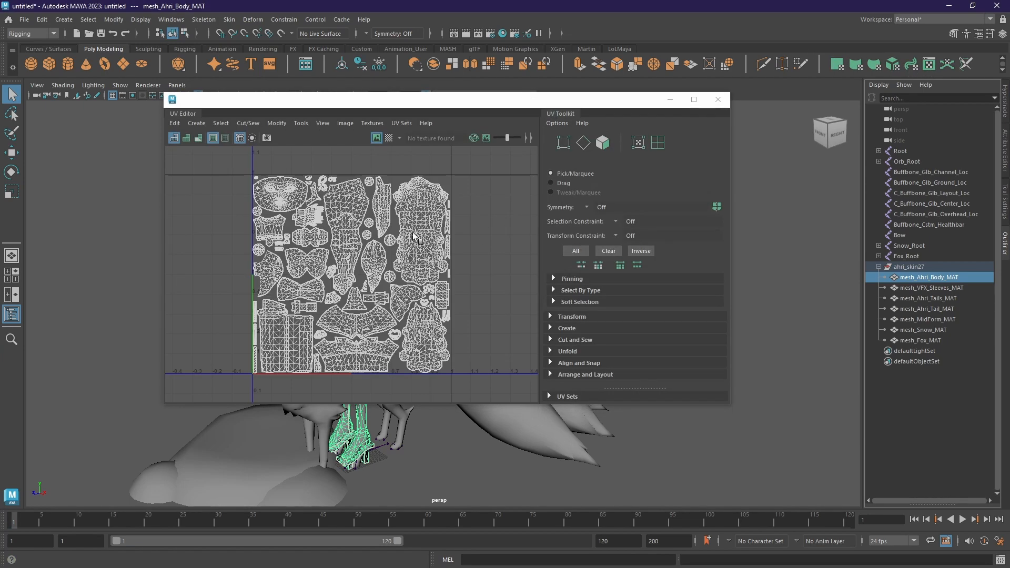
left_click(923, 308)
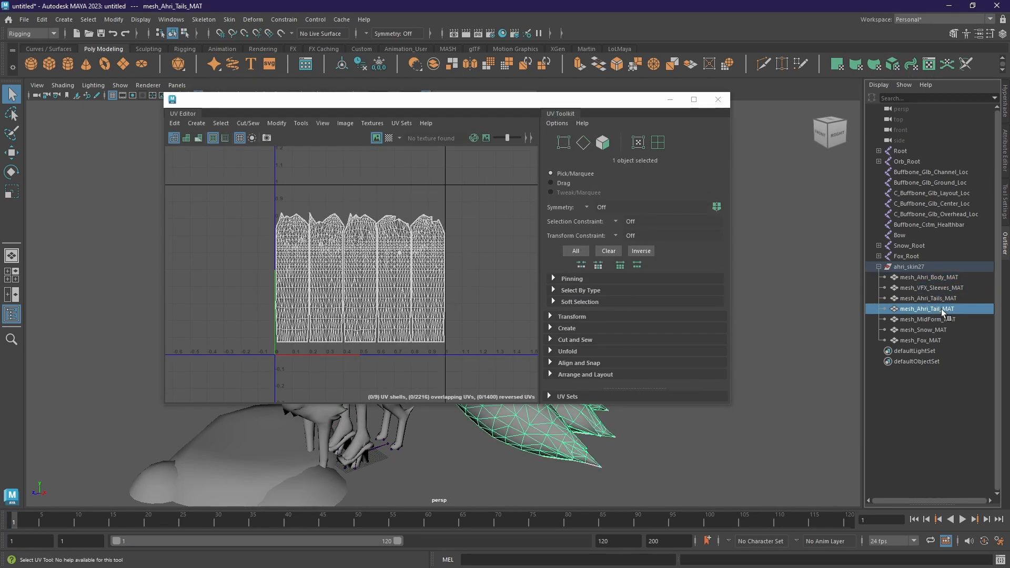
left_click(922, 339)
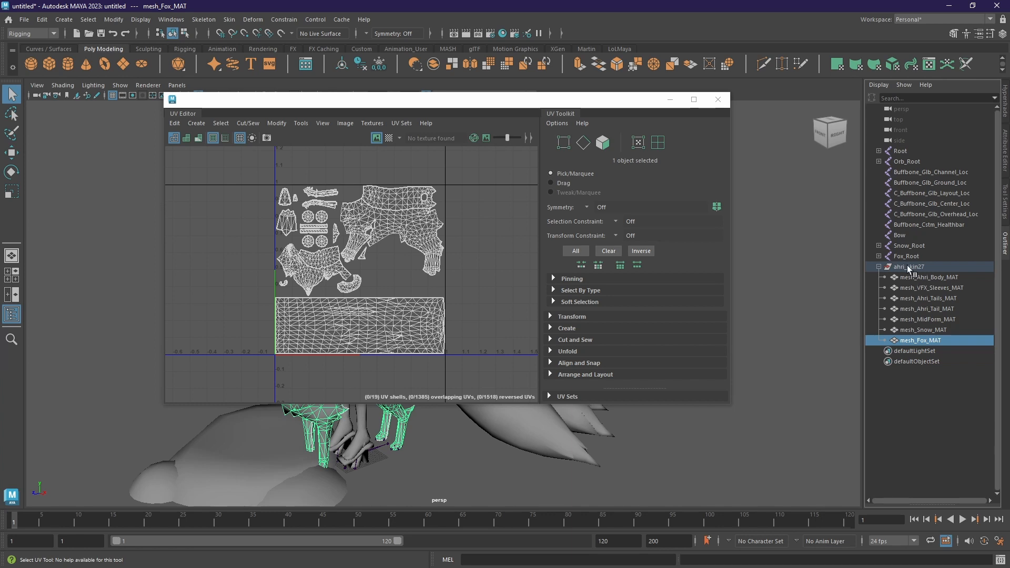
left_click(911, 266)
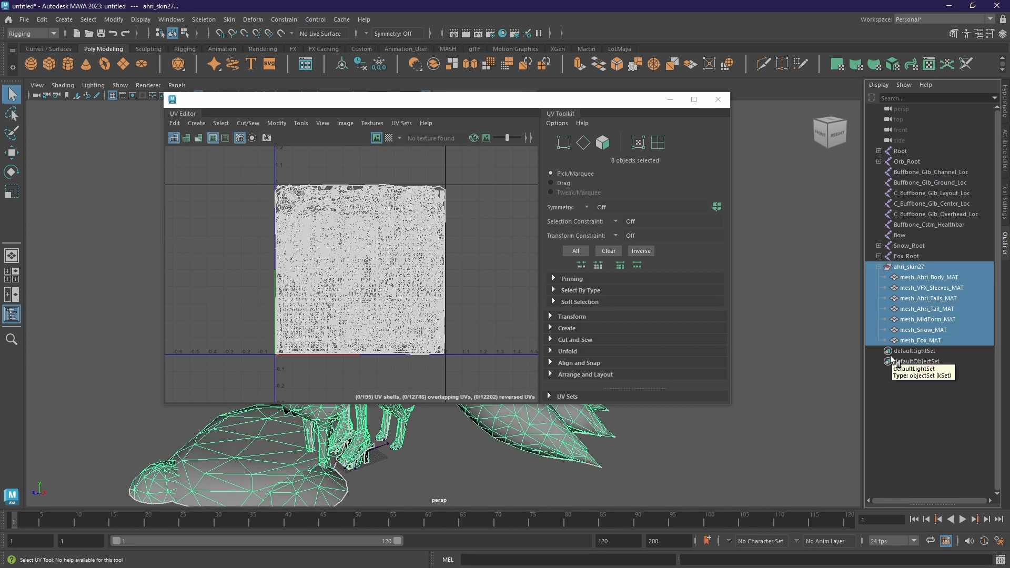
mouse_move(908, 330)
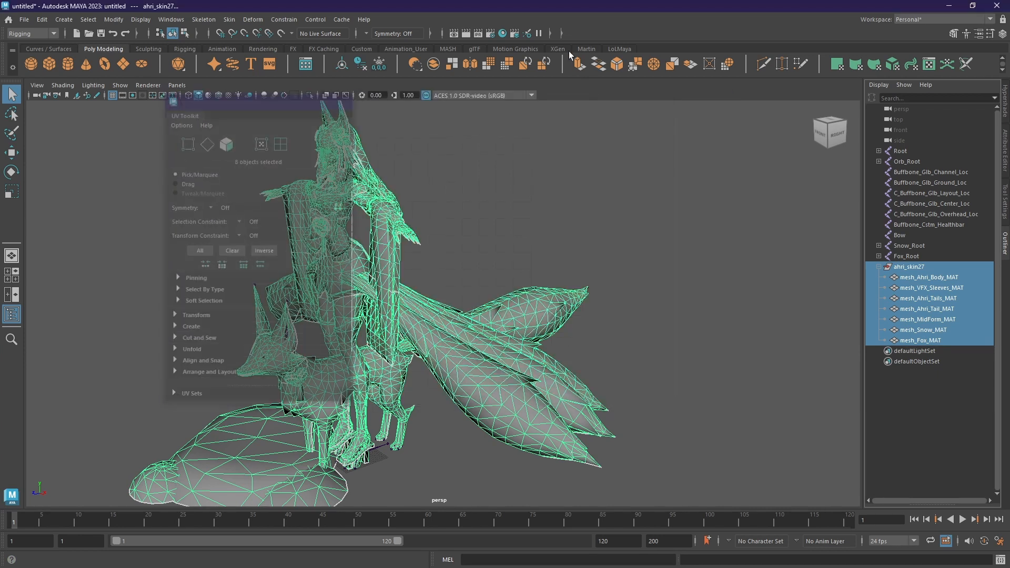
left_click(618, 49)
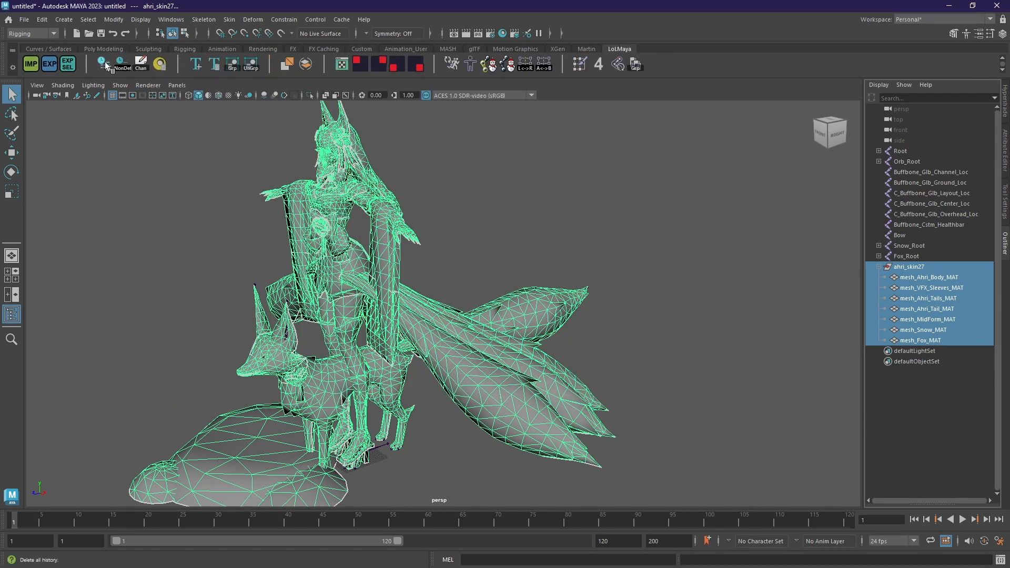
mouse_move(121, 63)
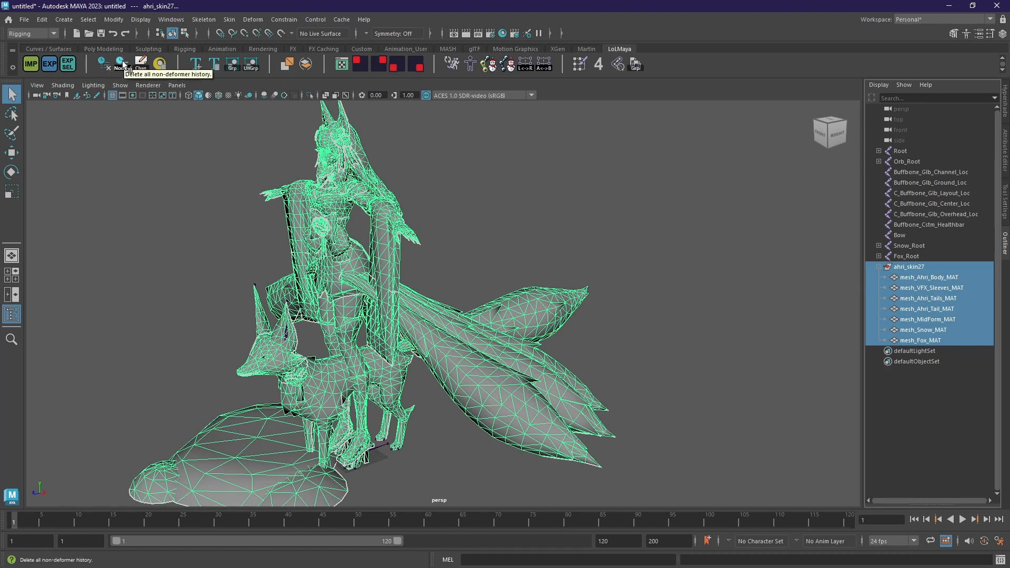
mouse_move(164, 64)
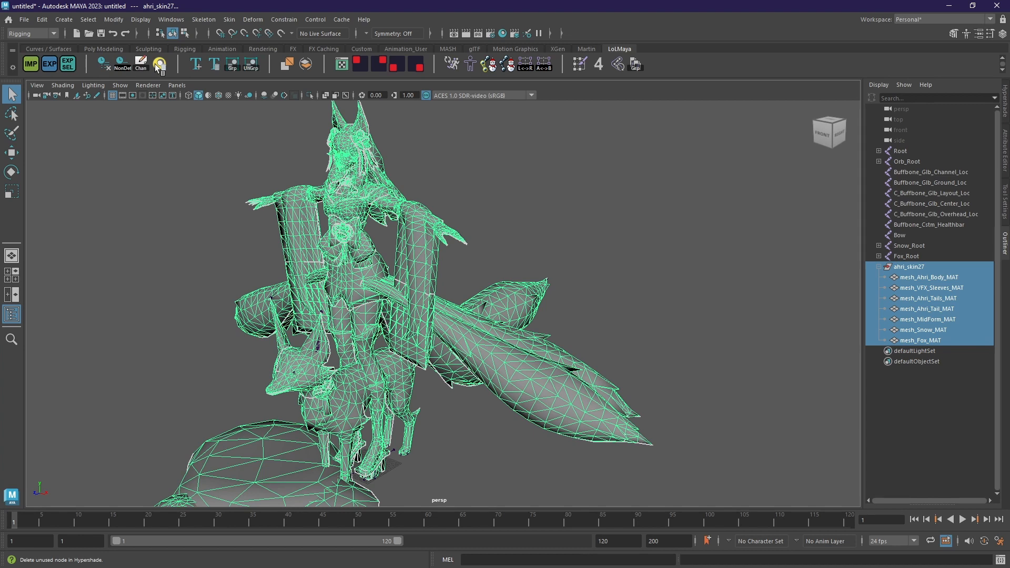
mouse_move(197, 64)
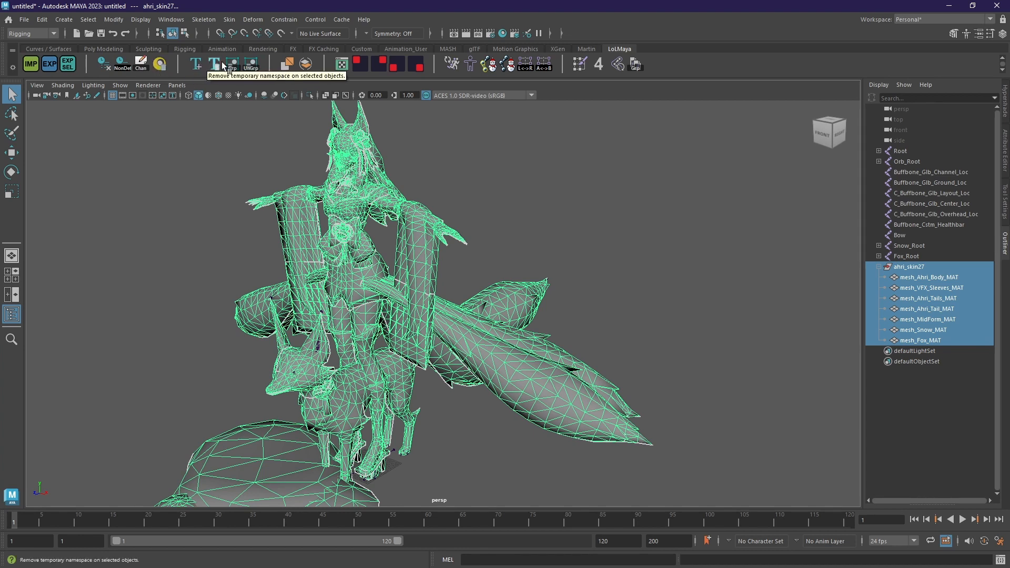
mouse_move(251, 63)
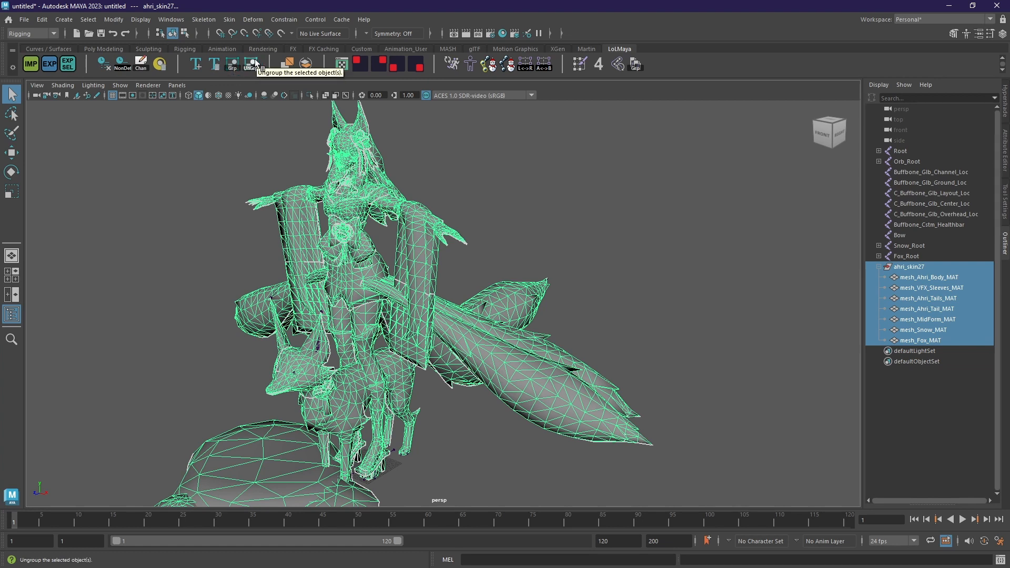
mouse_move(288, 64)
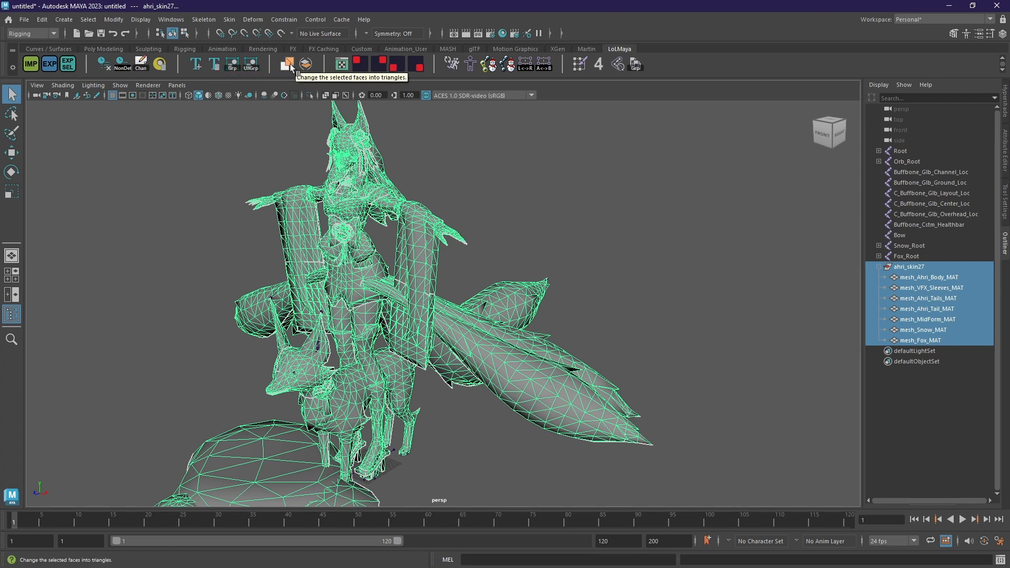
mouse_move(306, 64)
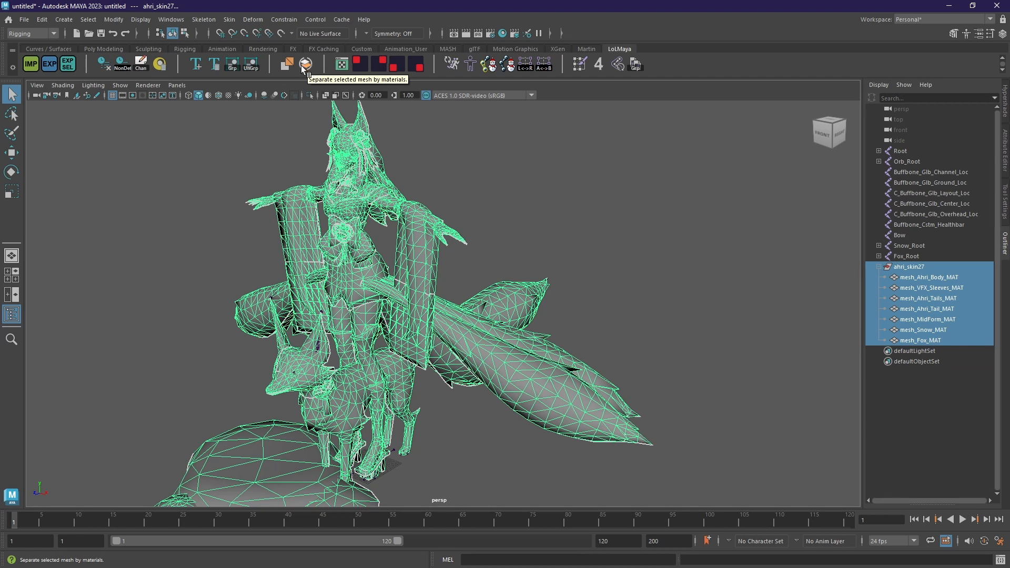
mouse_move(374, 64)
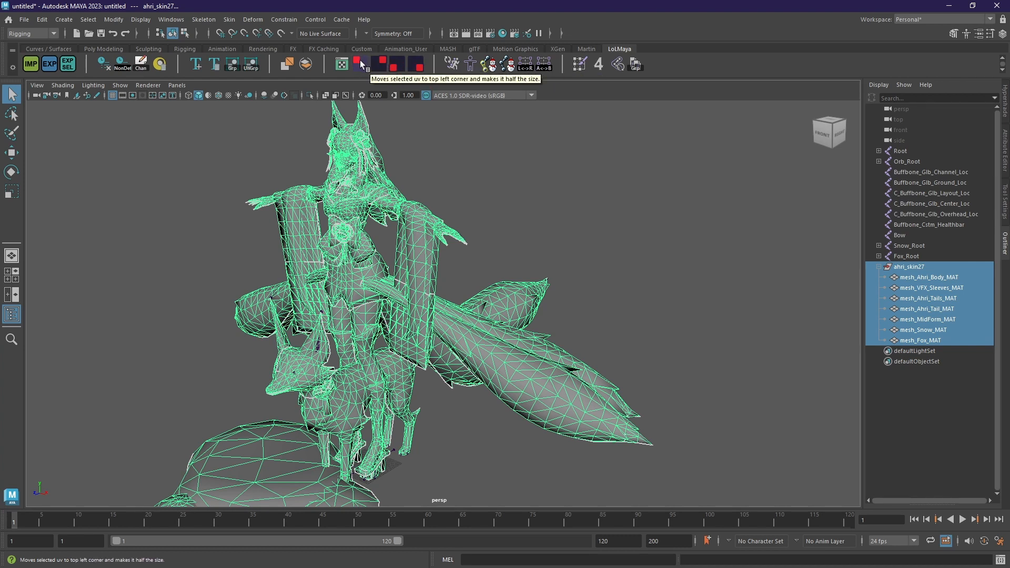
mouse_move(397, 64)
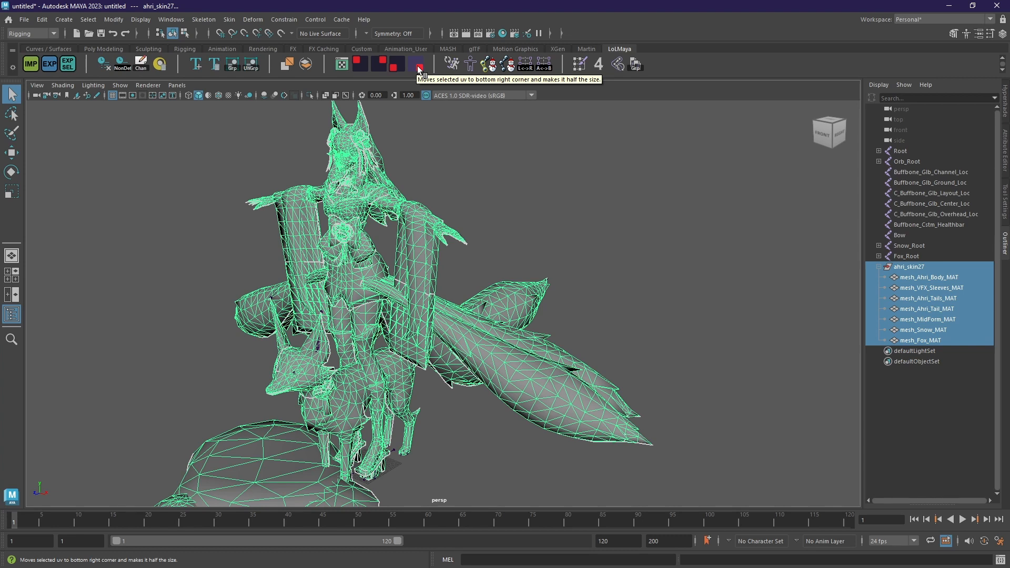
mouse_move(453, 64)
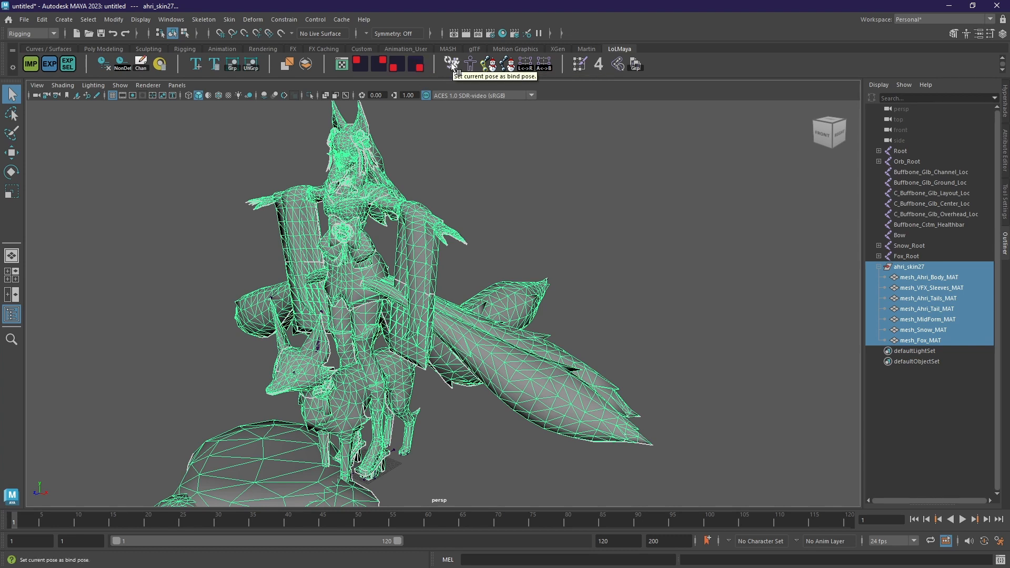
mouse_move(491, 63)
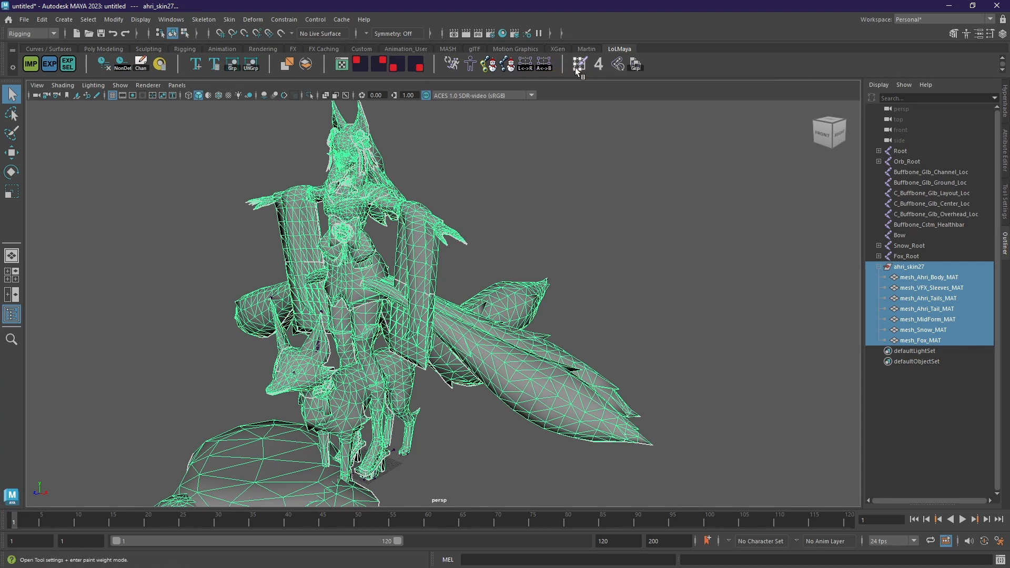
mouse_move(579, 67)
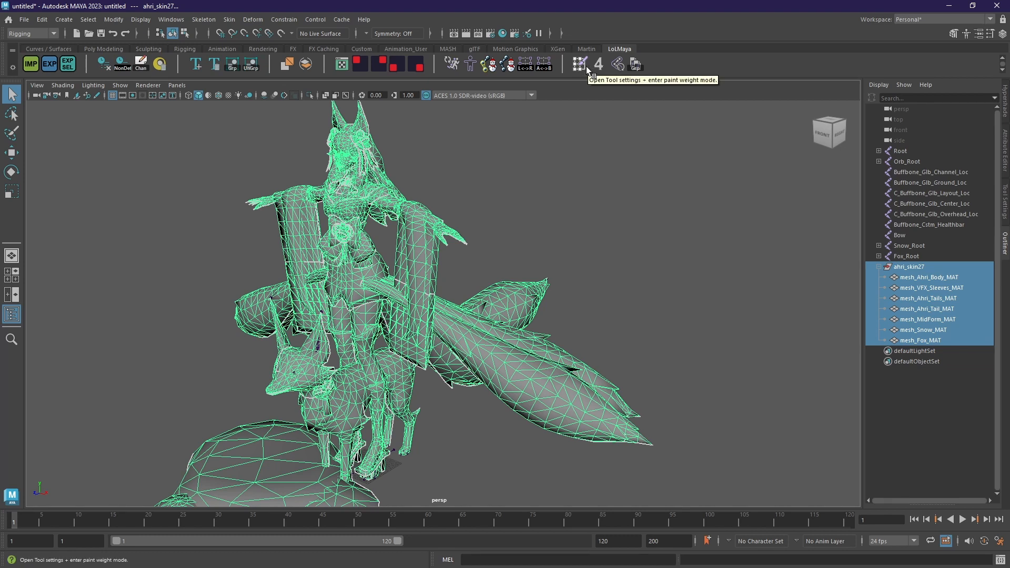
mouse_move(598, 64)
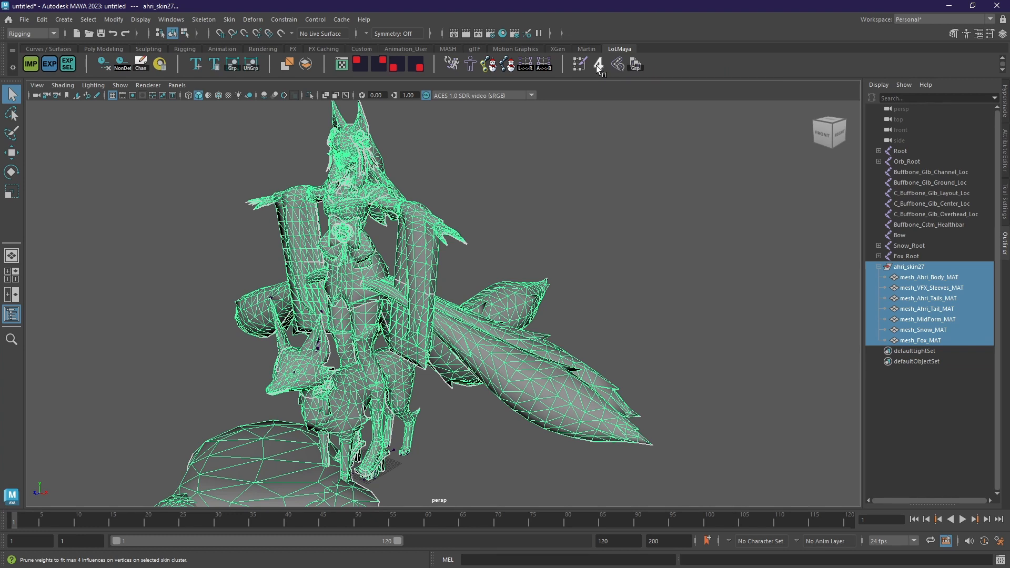
mouse_move(598, 65)
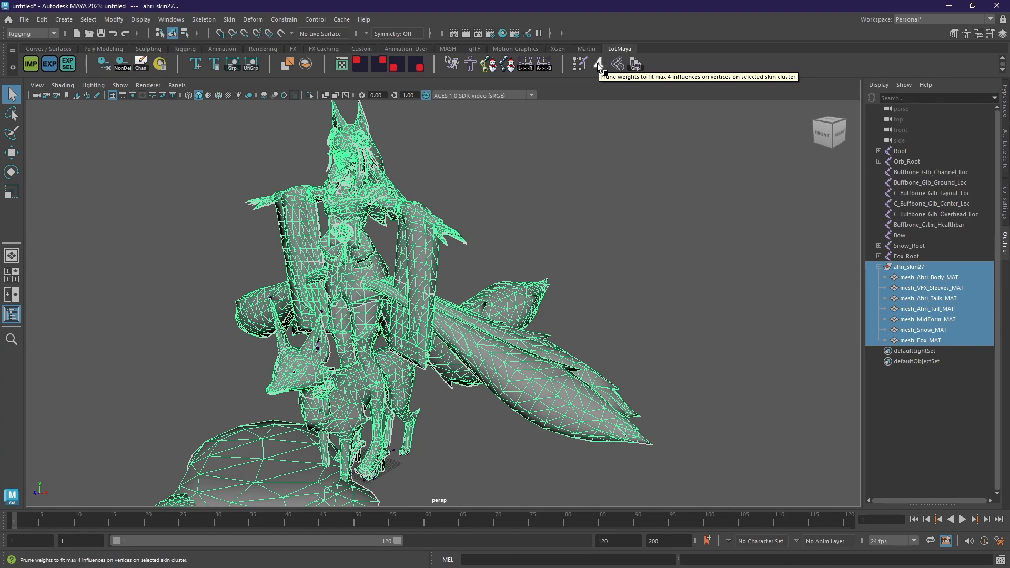
mouse_move(599, 69)
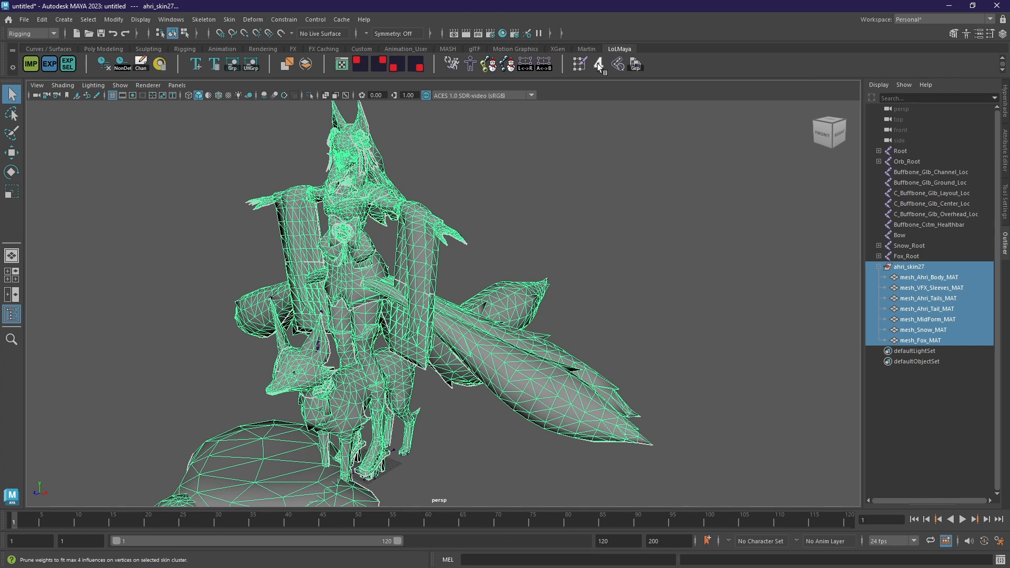
mouse_move(618, 64)
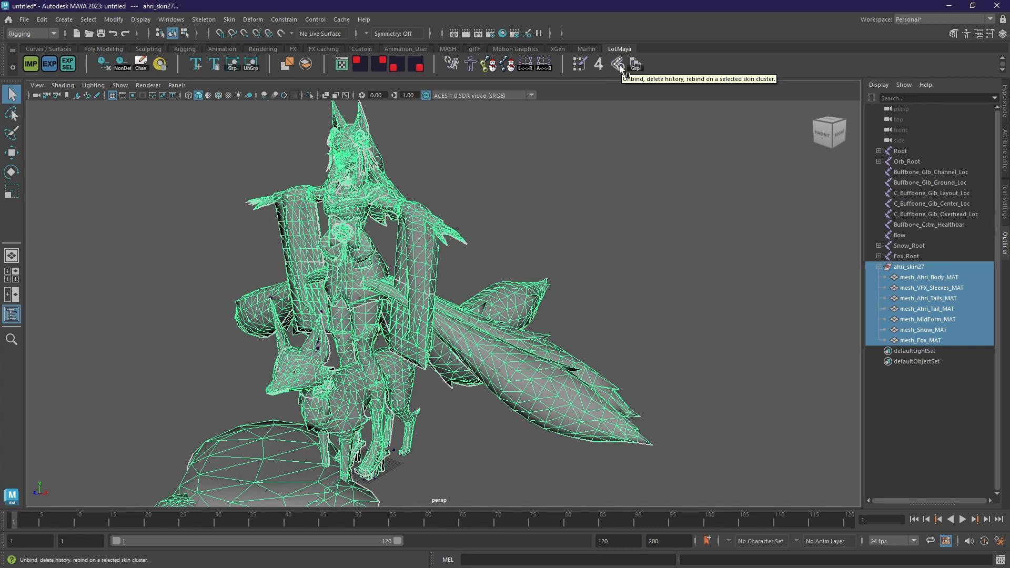
mouse_move(635, 64)
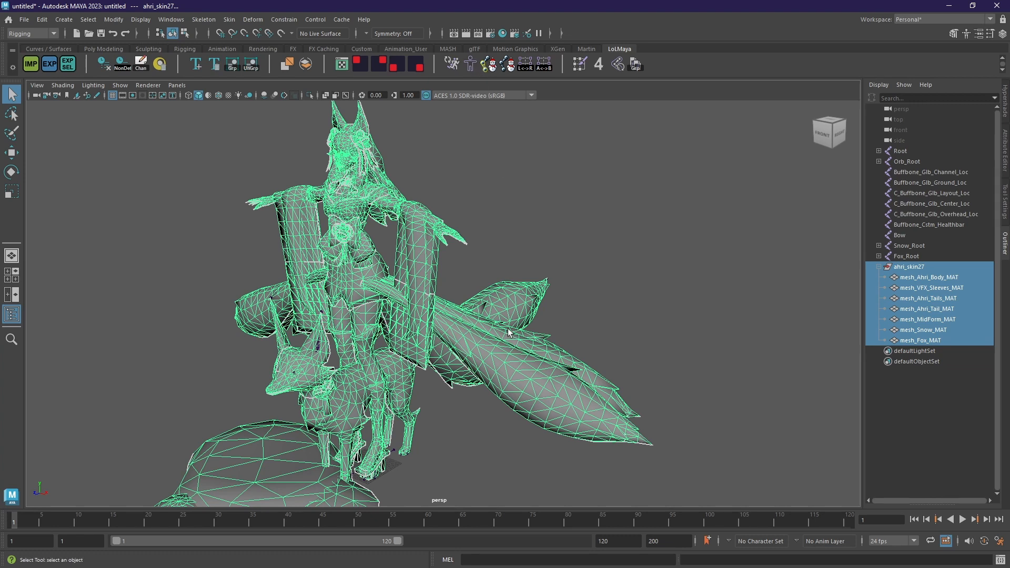
mouse_move(755, 200)
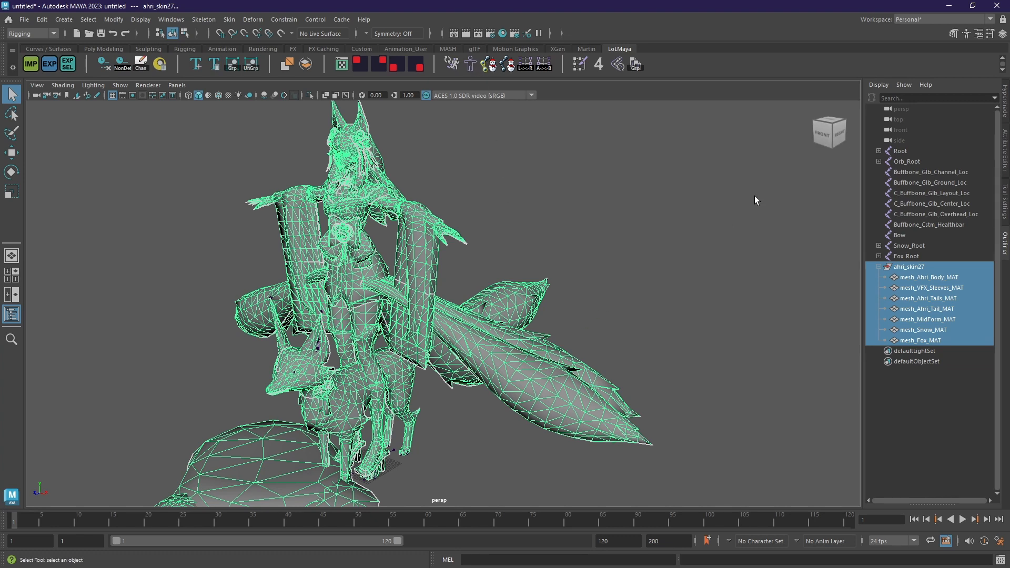
mouse_move(598, 150)
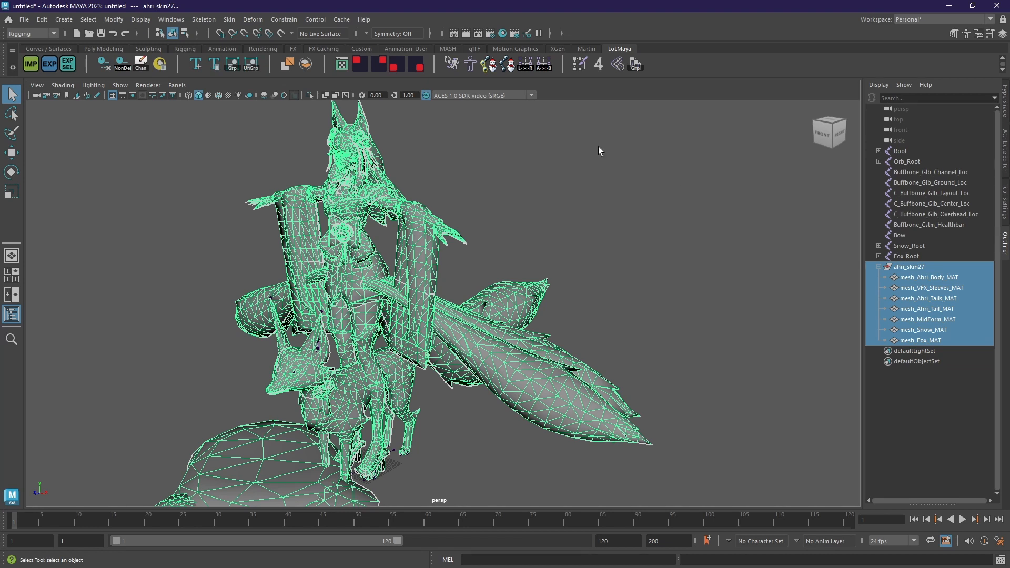
left_click(171, 19)
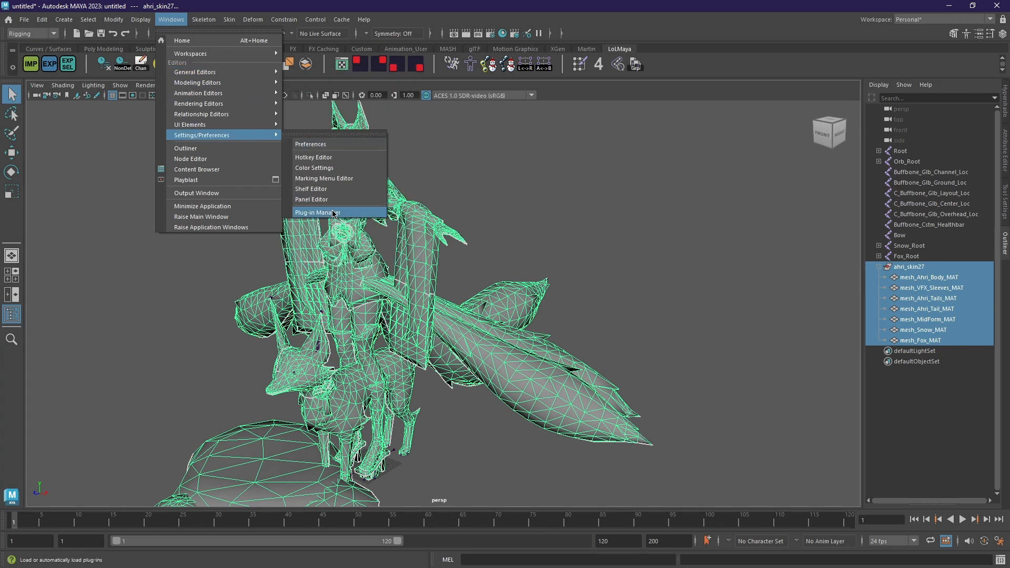
left_click(316, 212)
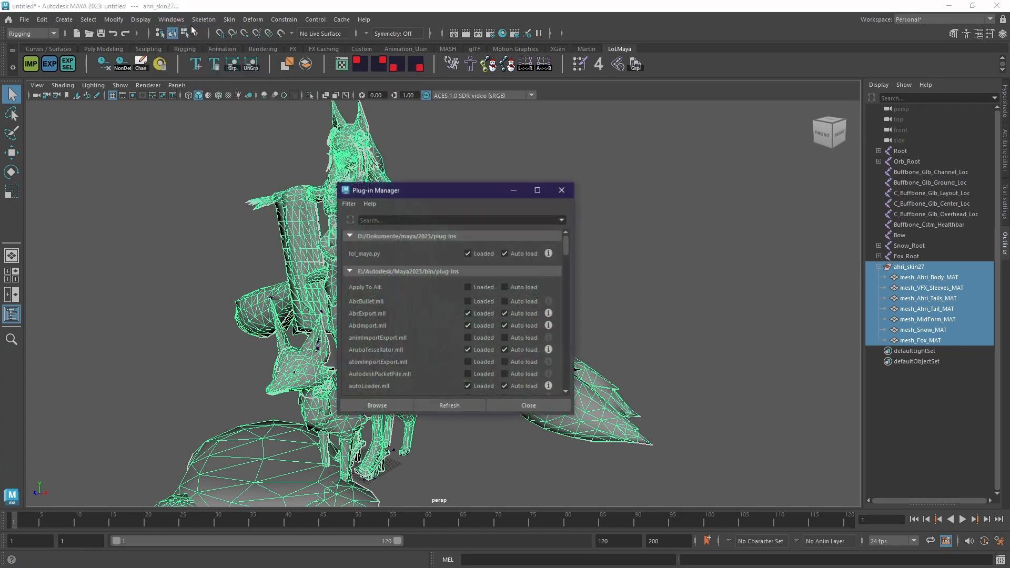
left_click(171, 19)
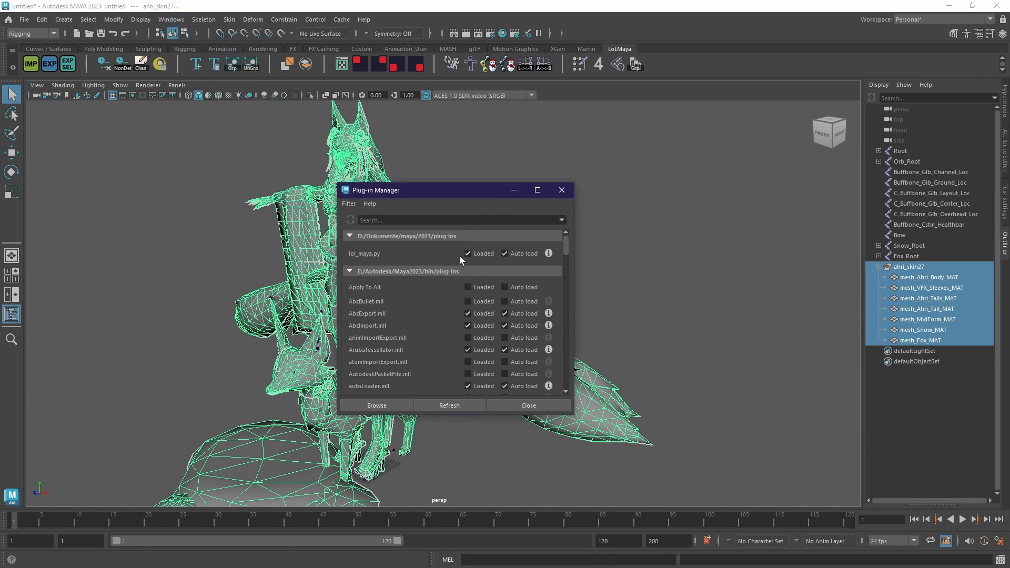
left_click(505, 253)
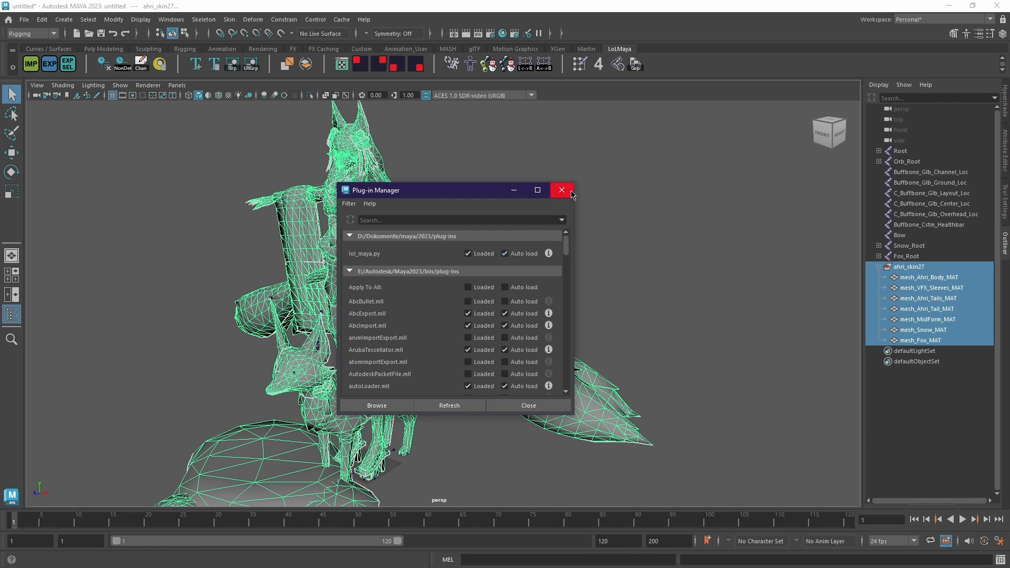
left_click(561, 190)
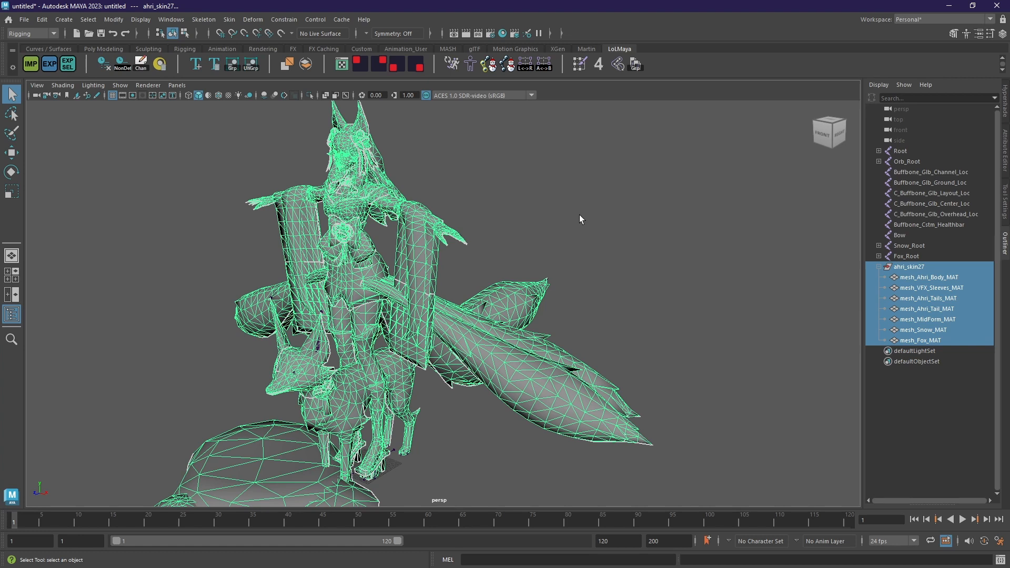
mouse_move(633, 217)
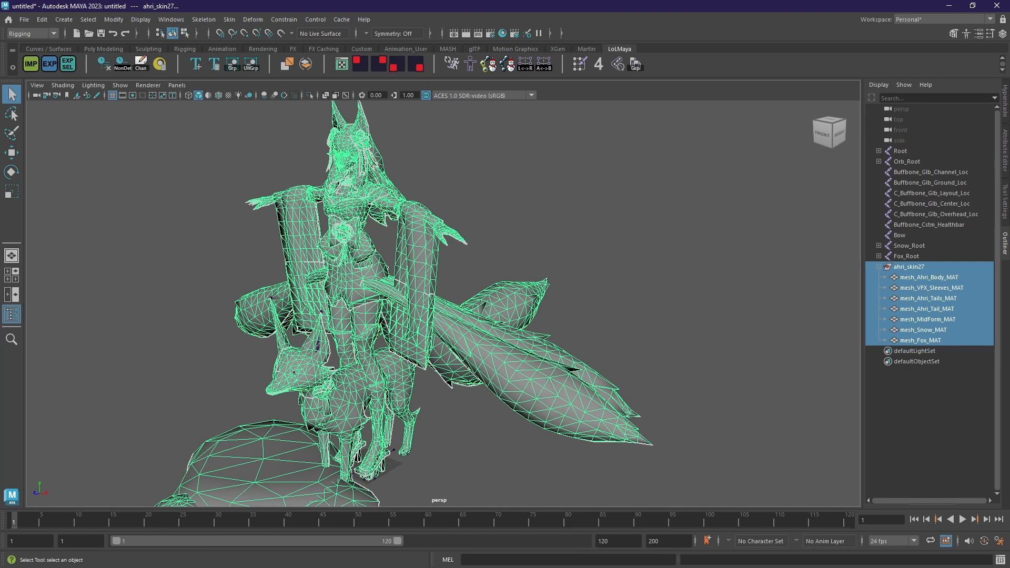
mouse_move(662, 494)
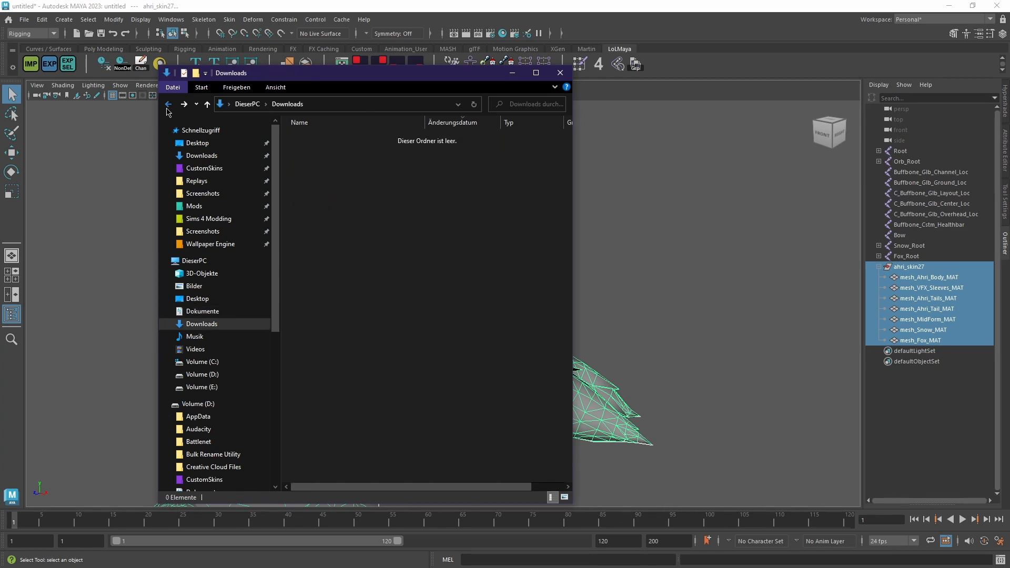
- Browse Extract > assets > ahri > skin28 and select its .skl skeleton file
left_click(203, 168)
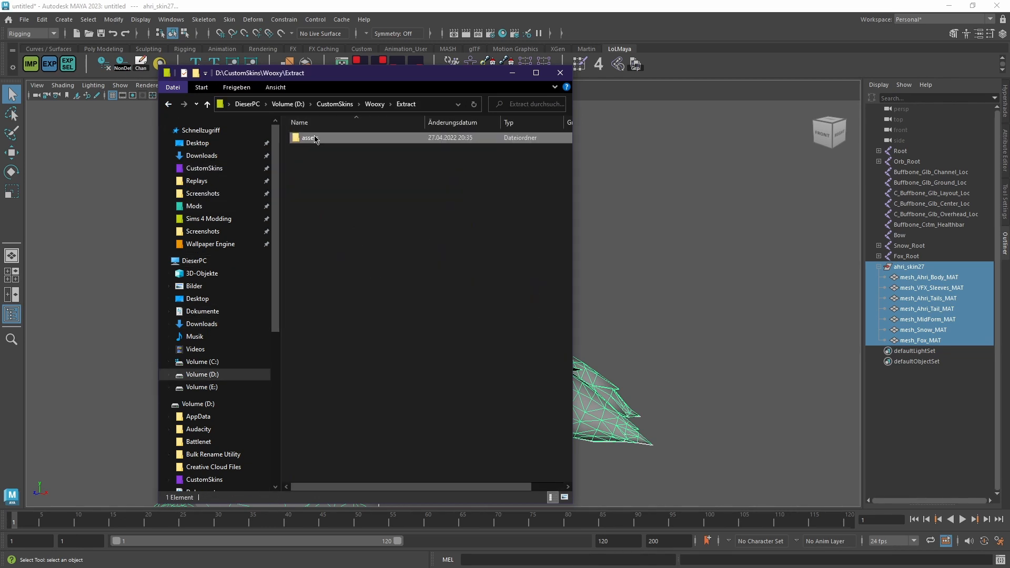
double_click(309, 136)
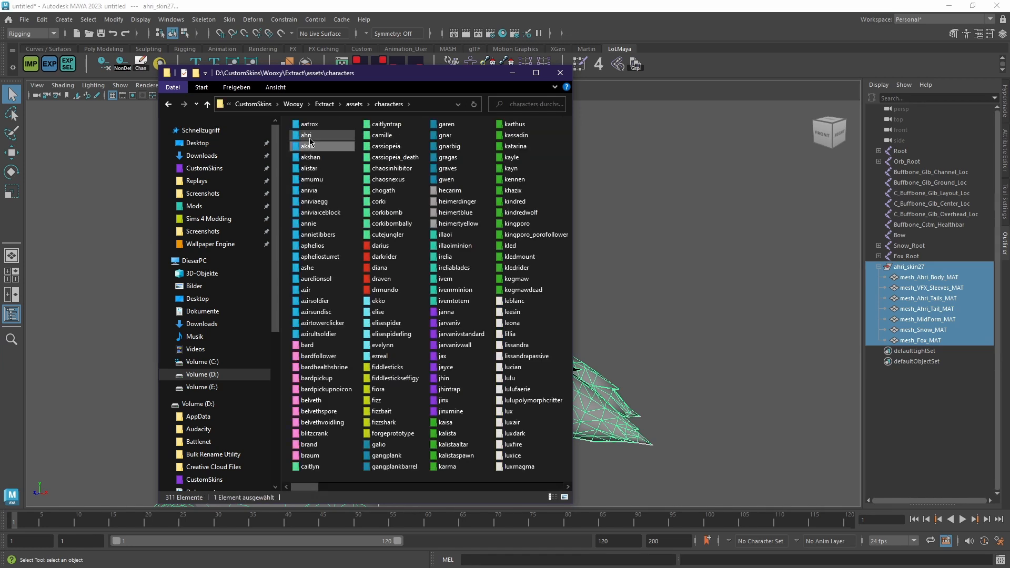
double_click(308, 136)
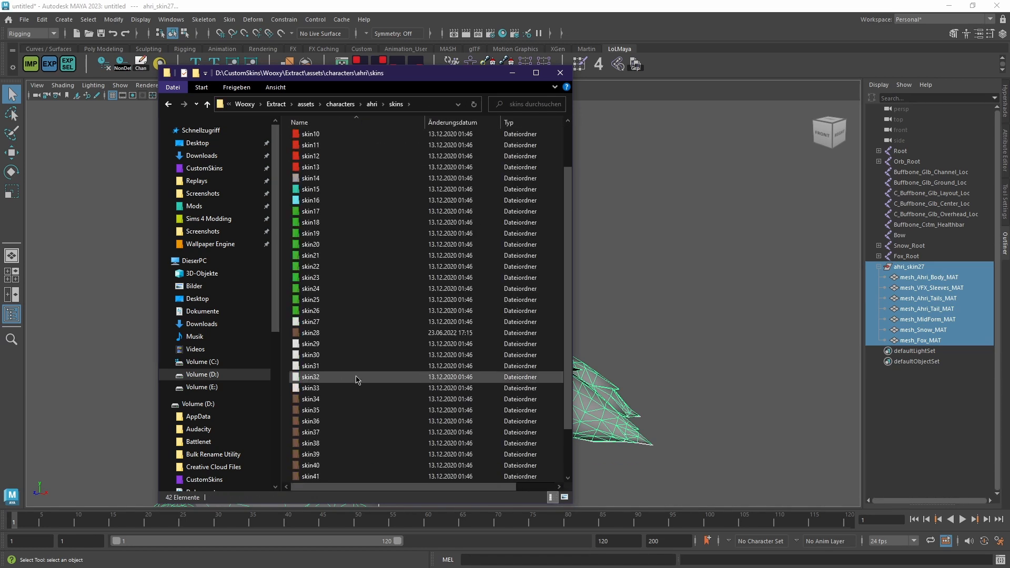
double_click(309, 332)
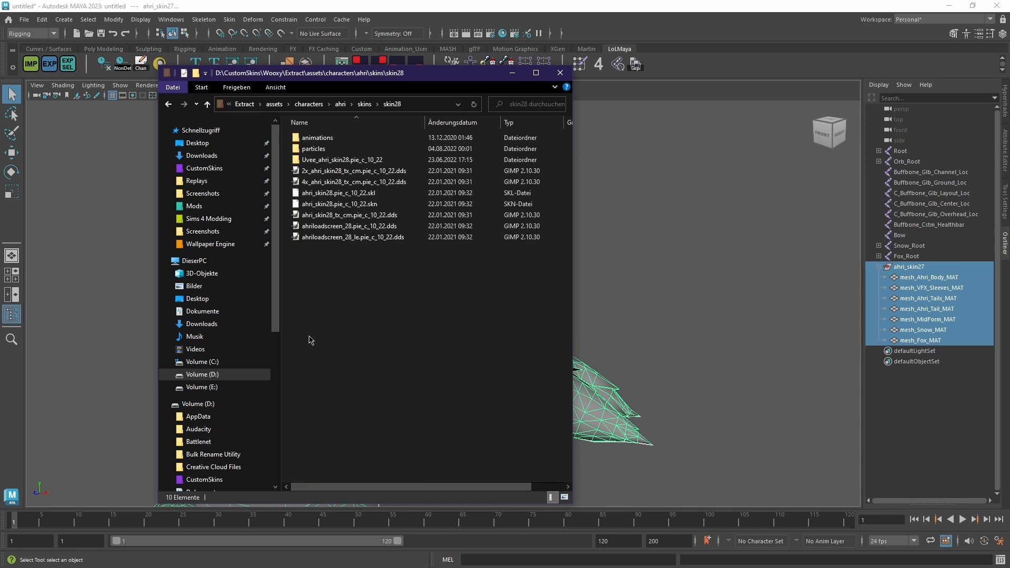
left_click(351, 170)
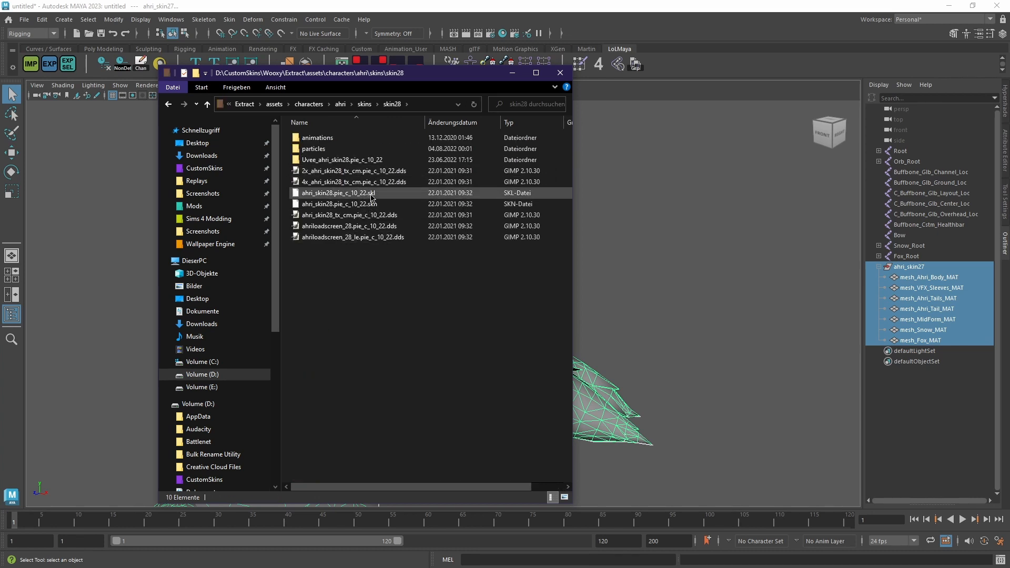
left_click(442, 401)
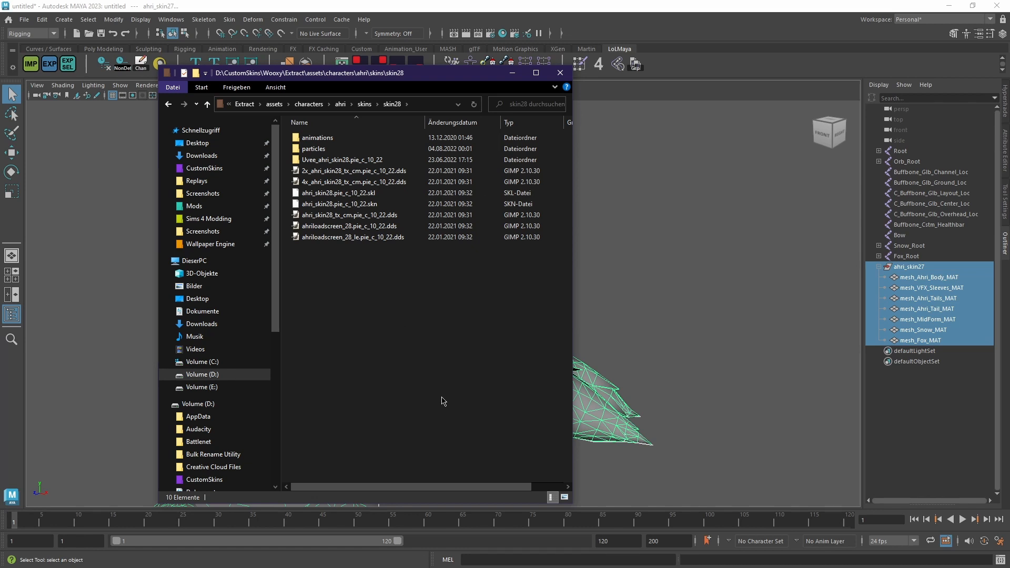
mouse_move(670, 385)
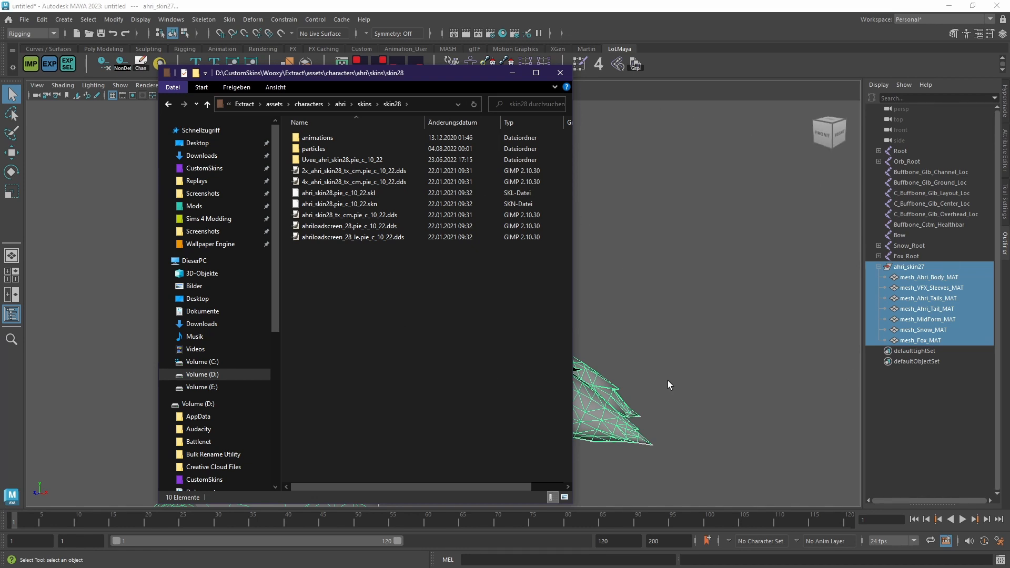
mouse_move(659, 291)
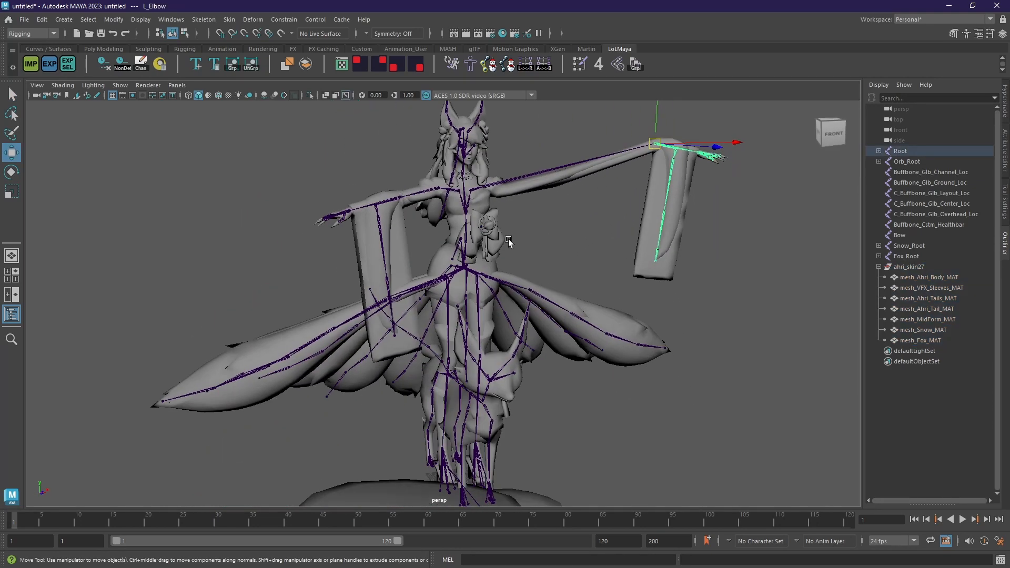
- Select a left tail joint and move it so the tail bends with the mesh
left_click(437, 196)
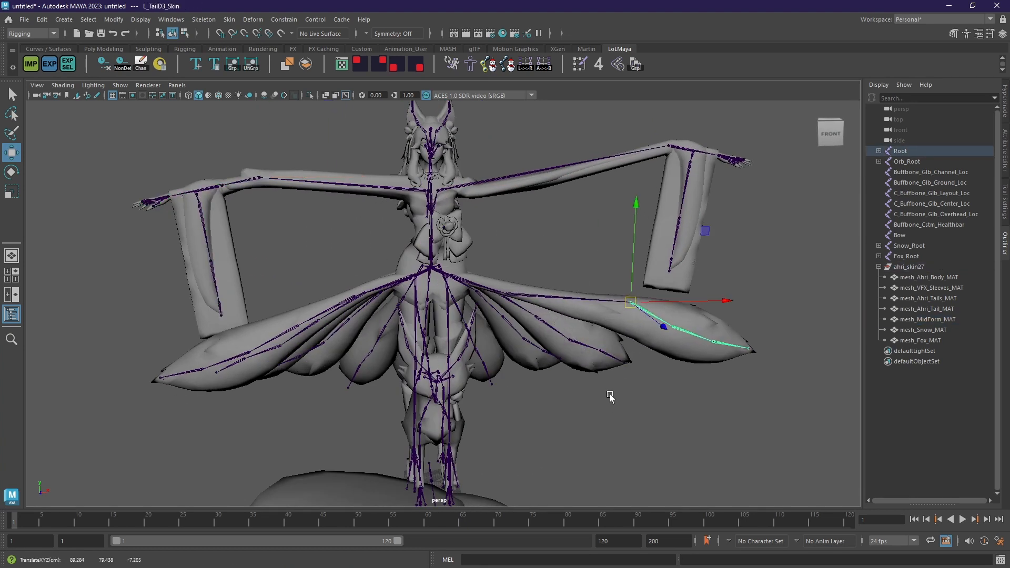
left_click_drag(630, 302, 560, 320)
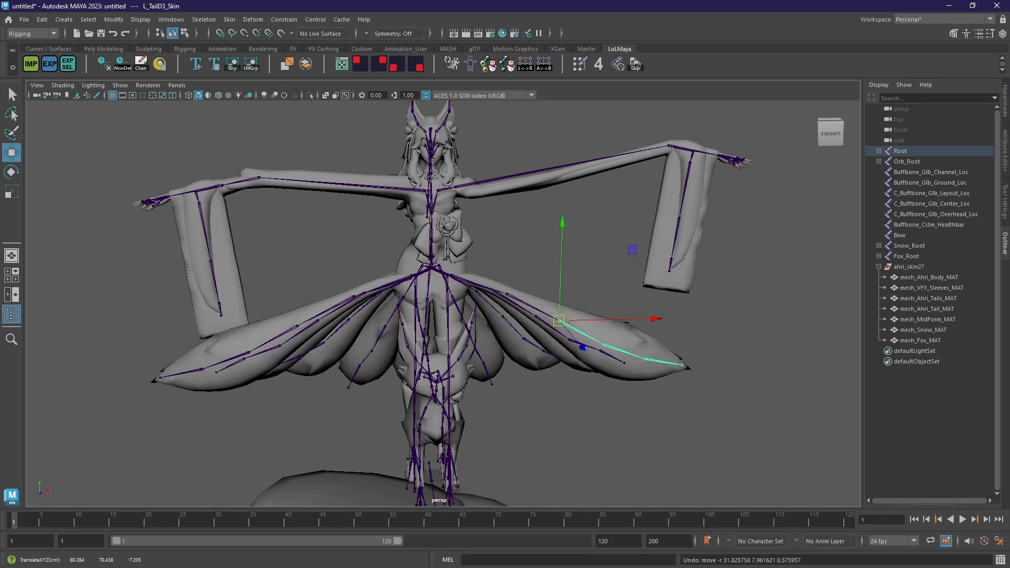